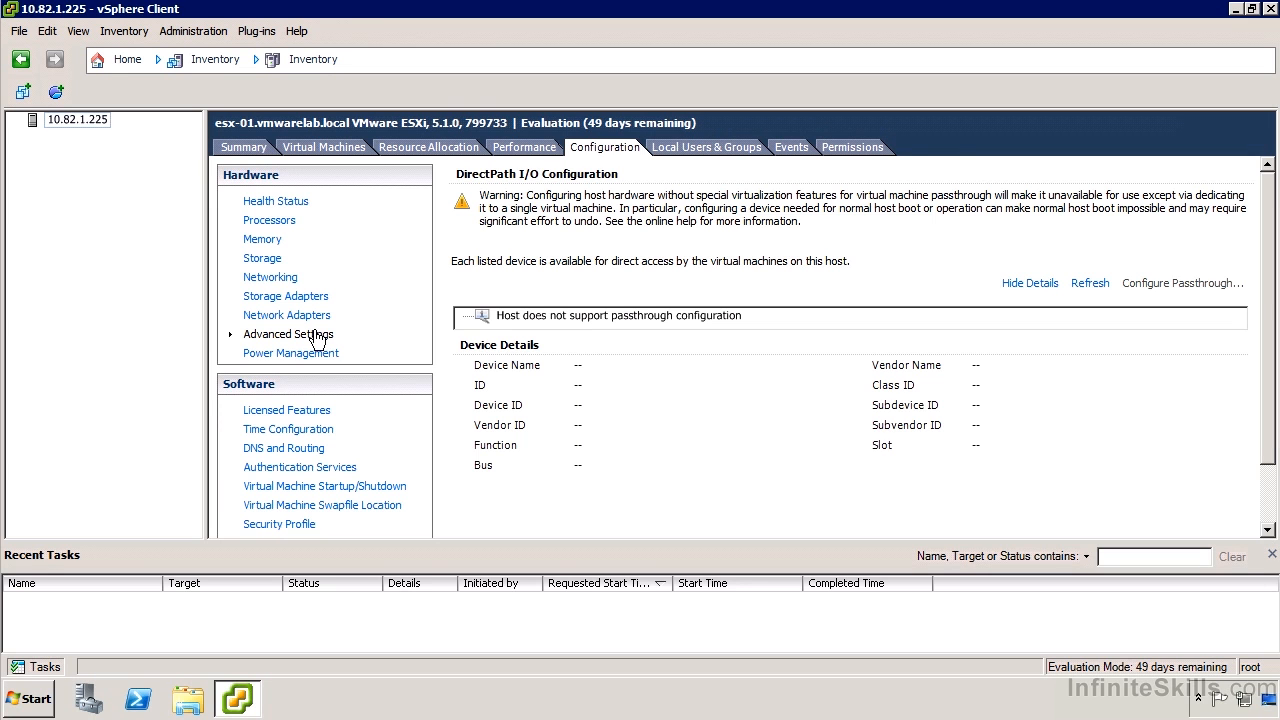
mouse_move(590, 222)
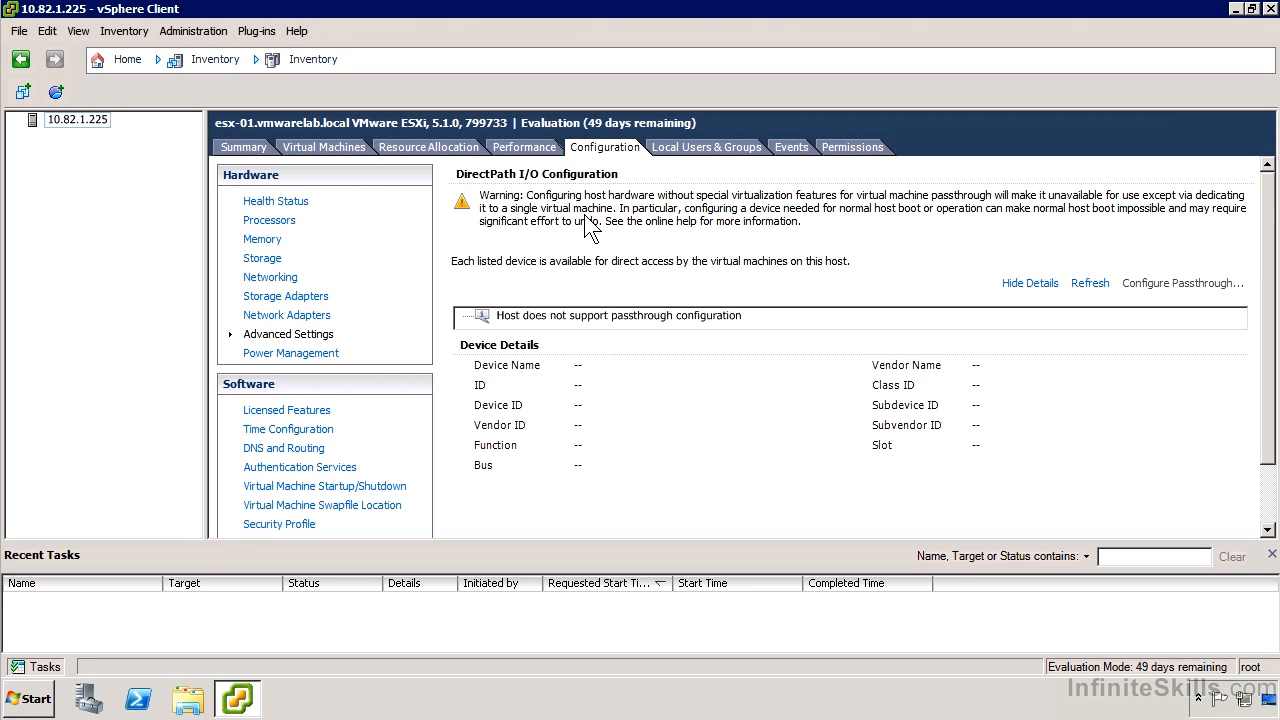
mouse_move(585, 228)
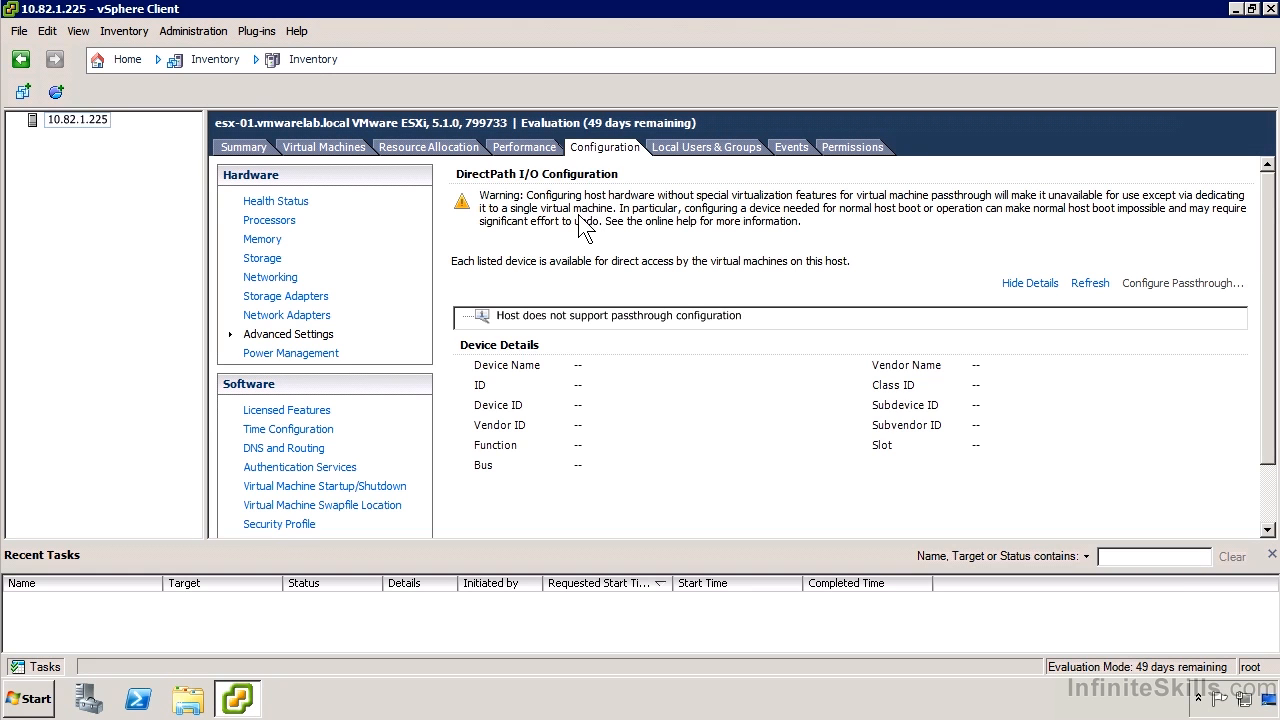
mouse_move(572, 230)
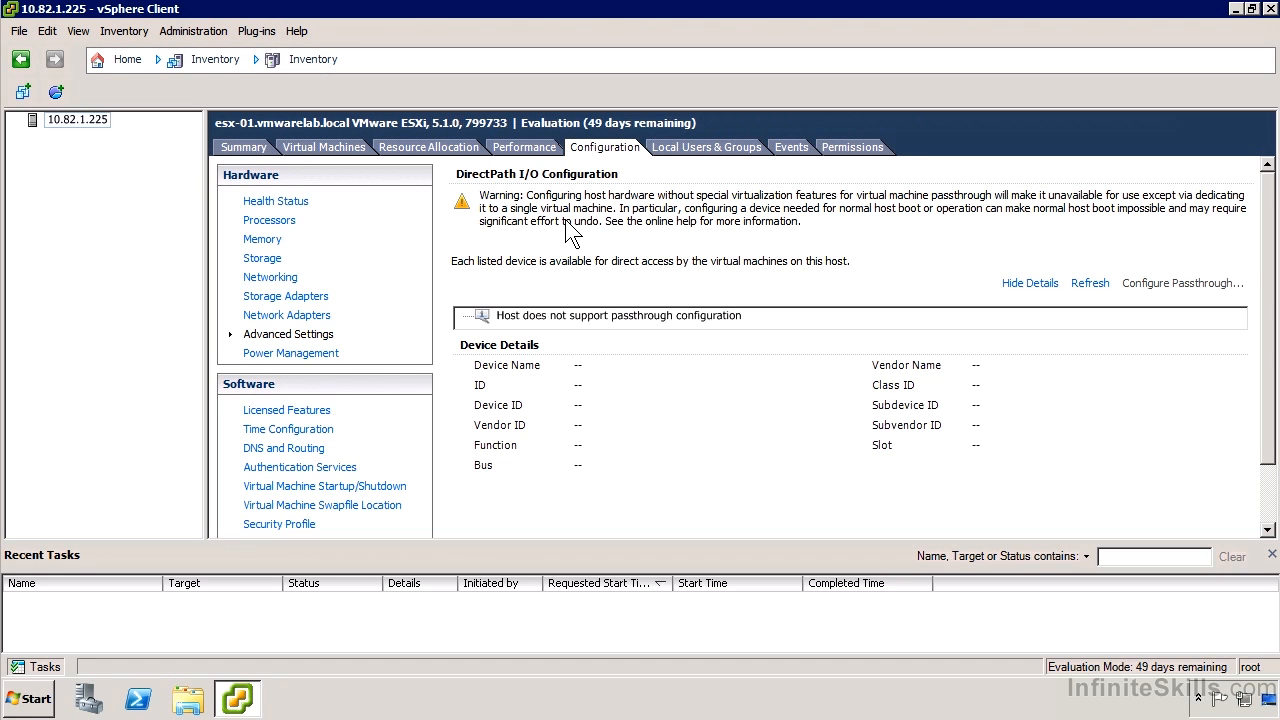
mouse_move(341, 364)
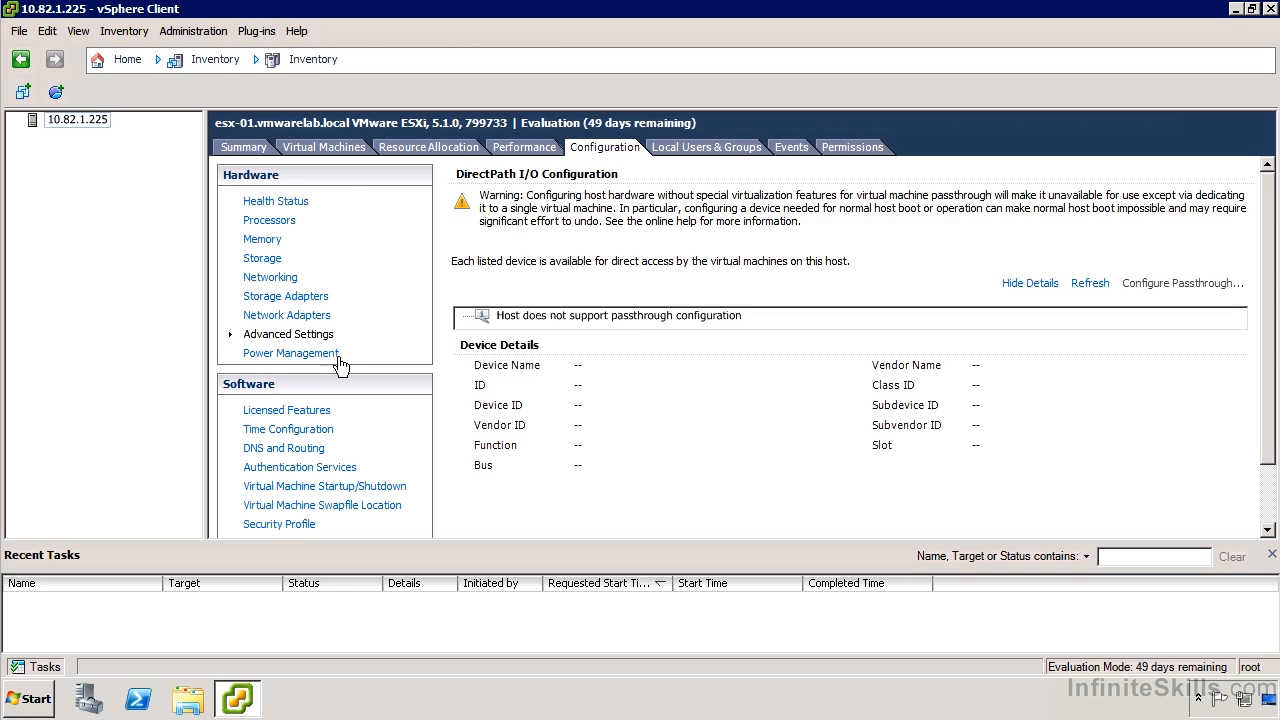
Show the host's Power Management page: technology not available, active policy not supported
click(291, 353)
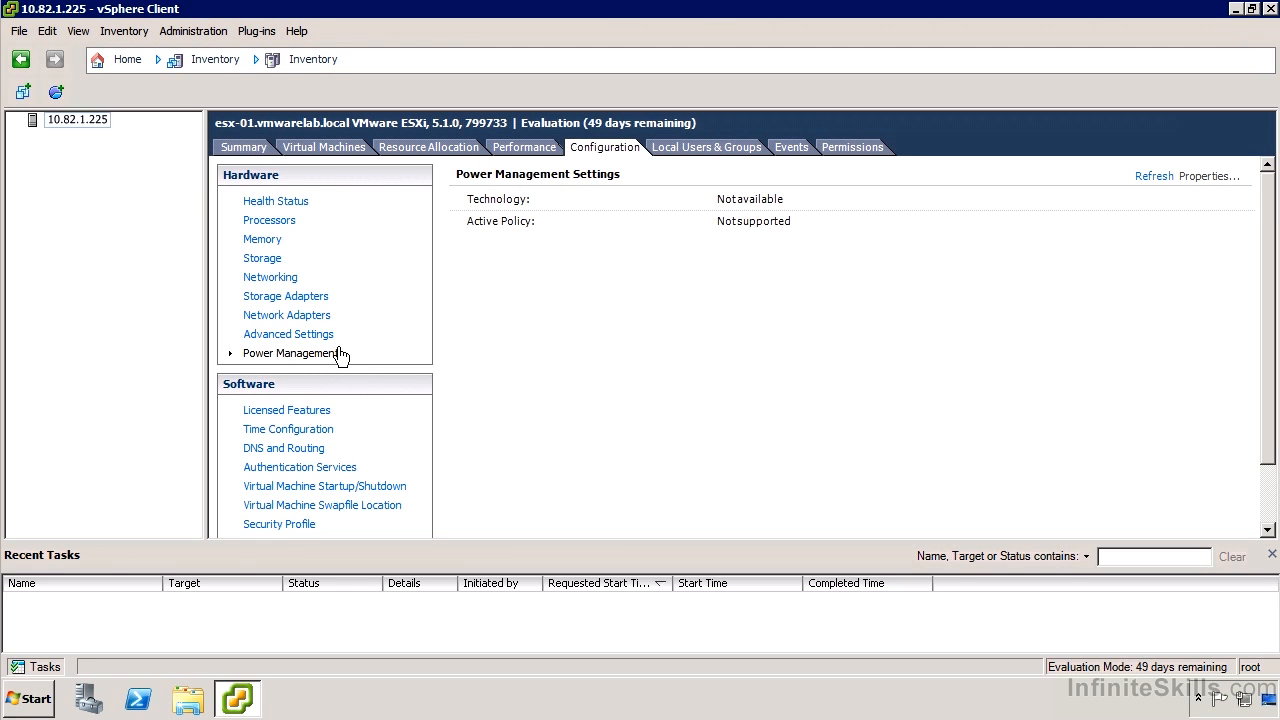
mouse_move(353, 345)
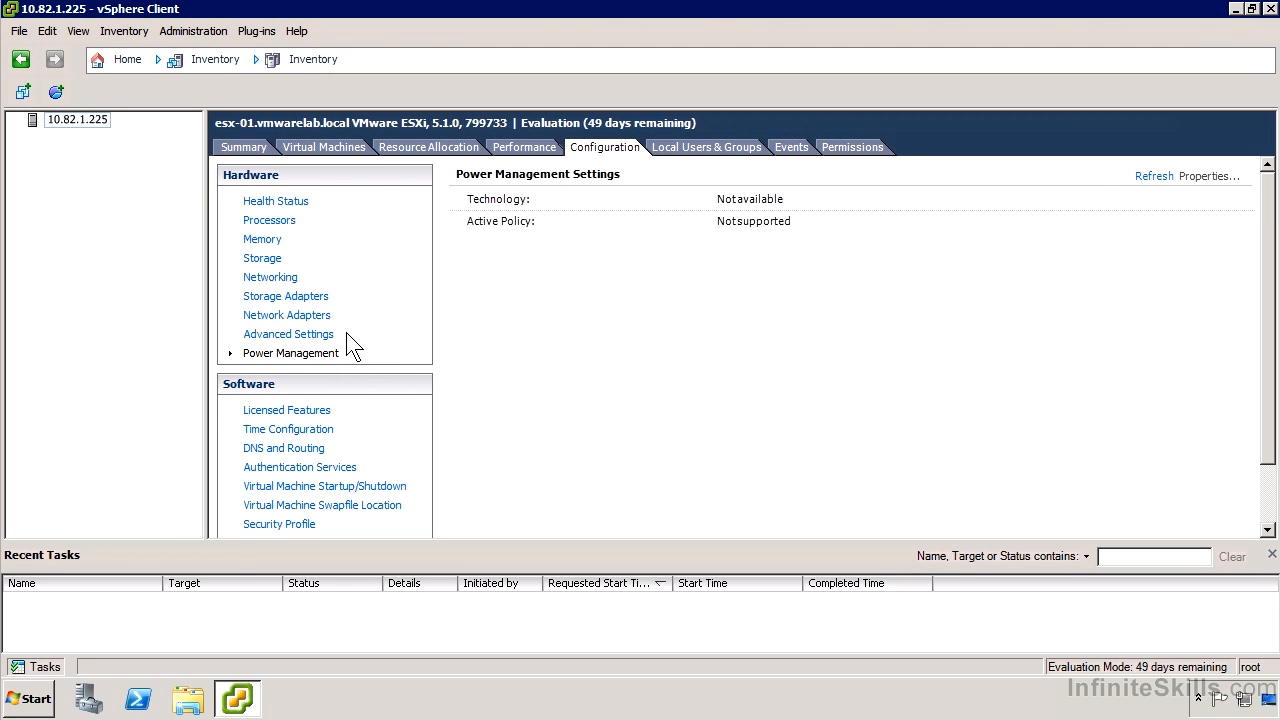
mouse_move(965, 253)
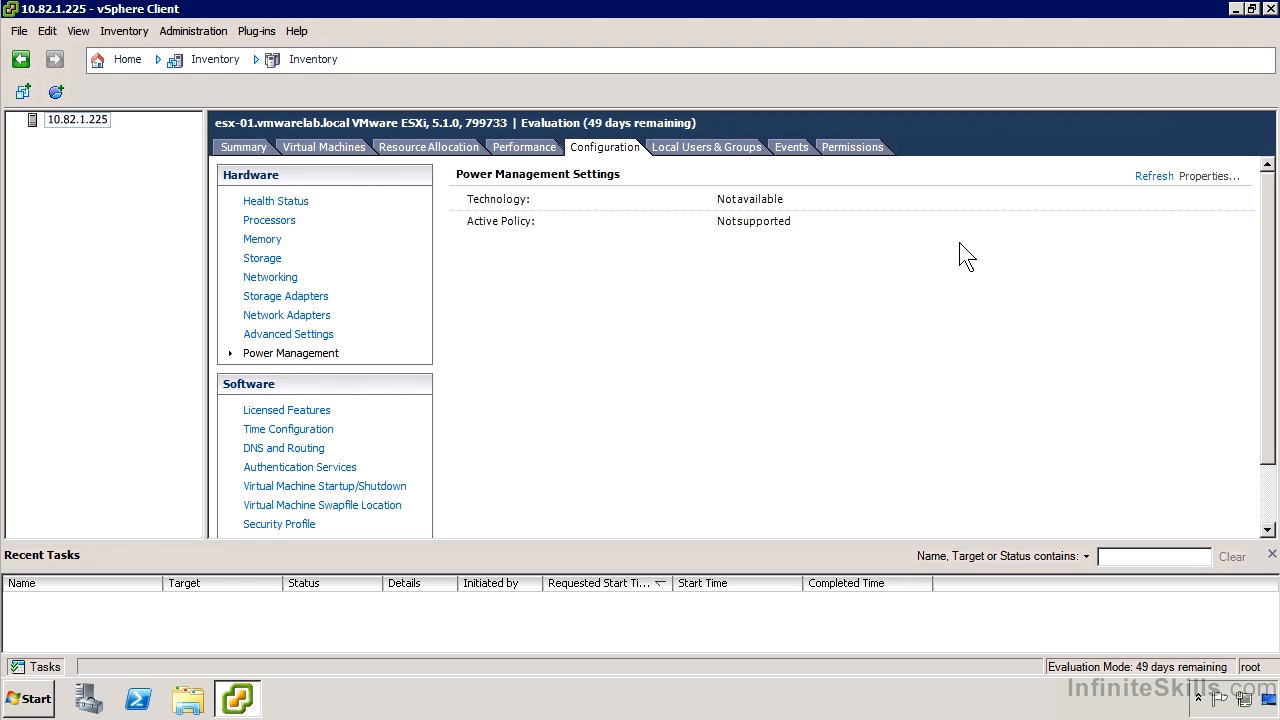
mouse_move(1158, 210)
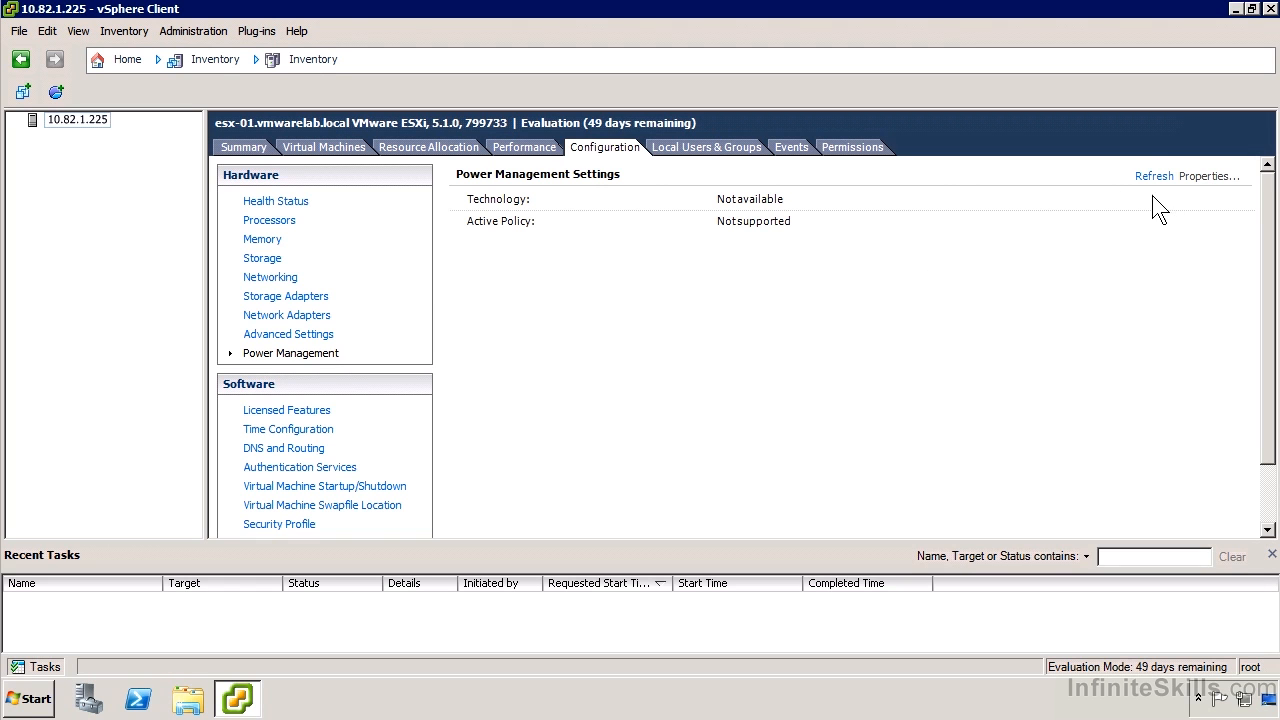
mouse_move(770, 248)
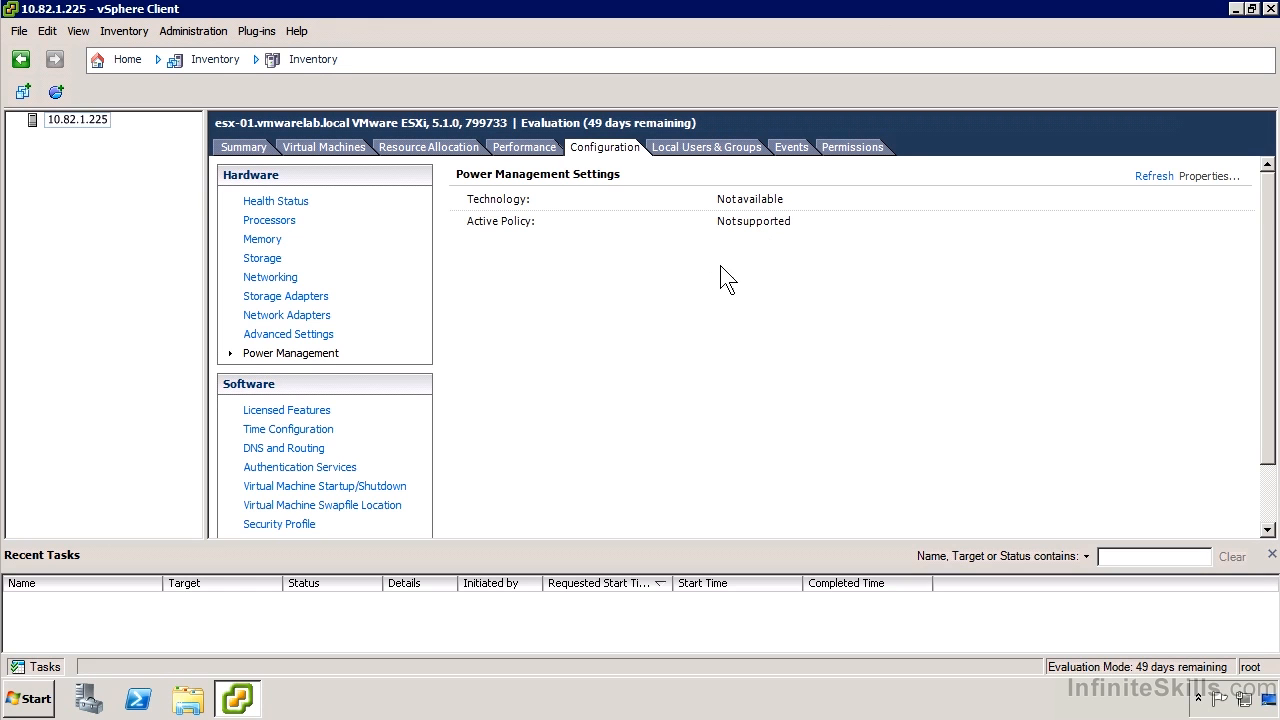
mouse_move(593, 365)
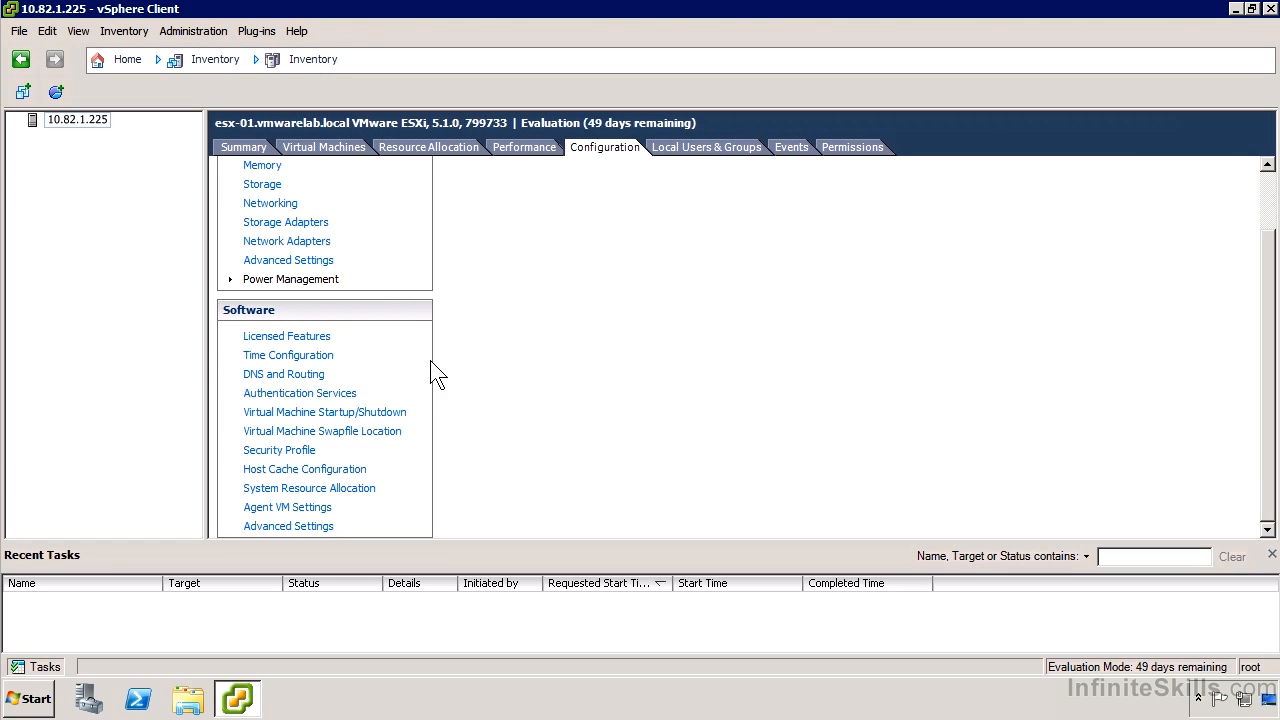
Show Licensed Features and scroll the evaluation-mode product feature list, expiring 3/17/2013
click(286, 335)
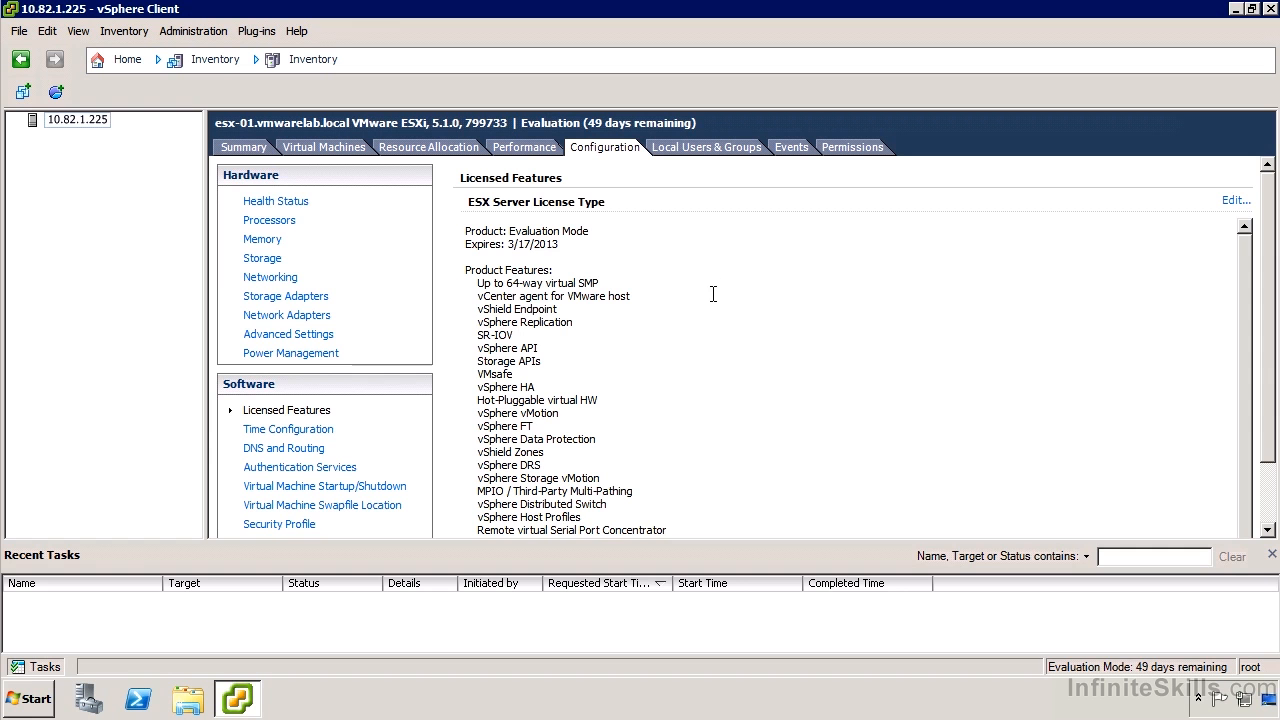
scroll(down, 3)
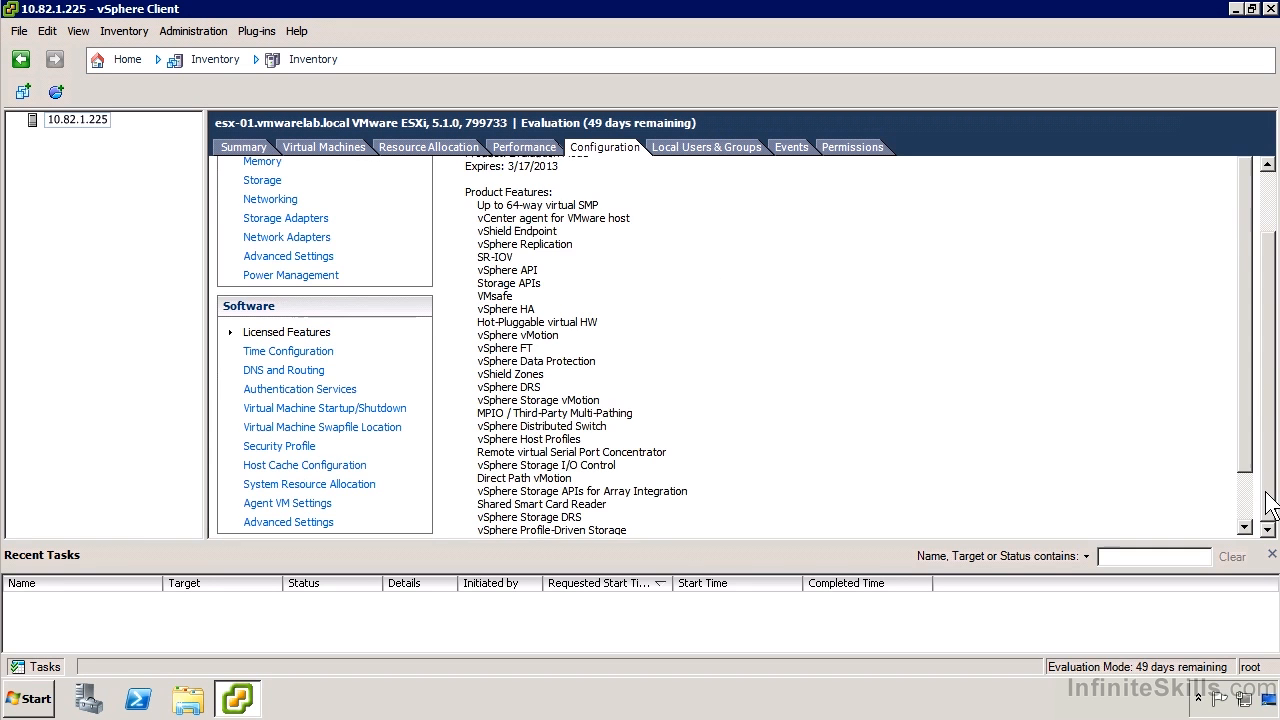
scroll(down, 3)
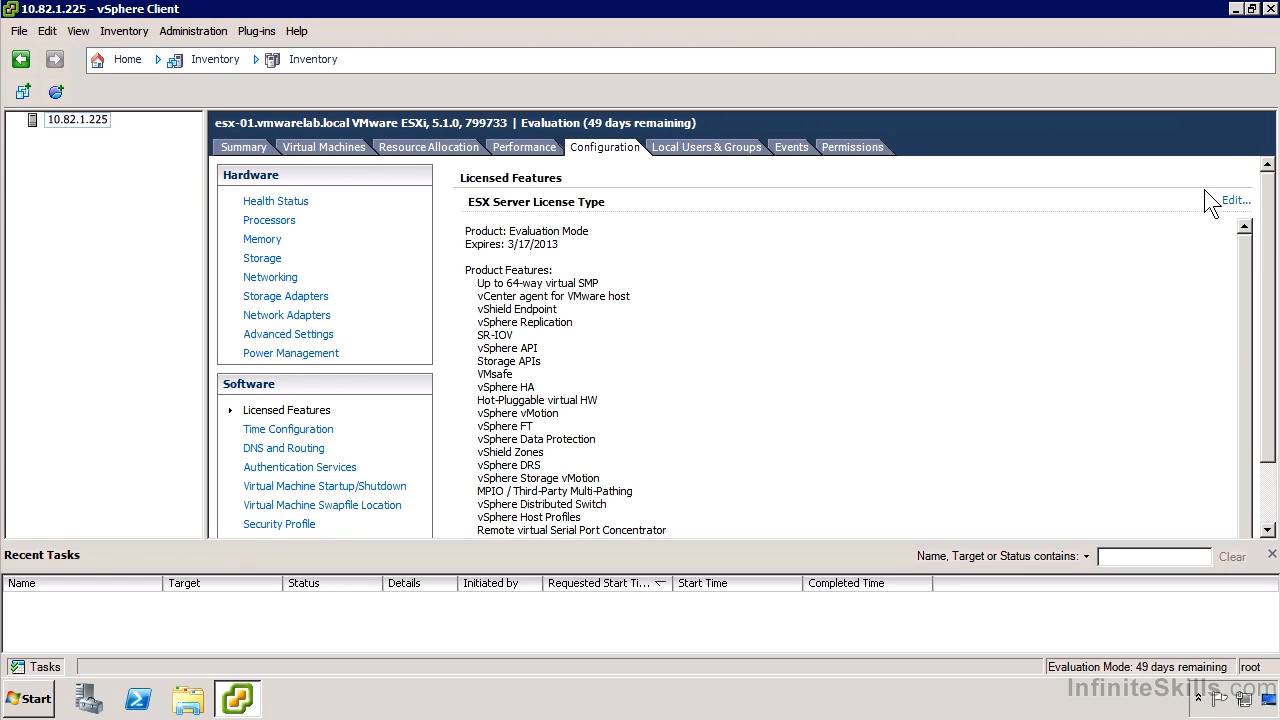
Open the host's Assign License dialog showing Evaluation Mode with no license key
click(1235, 200)
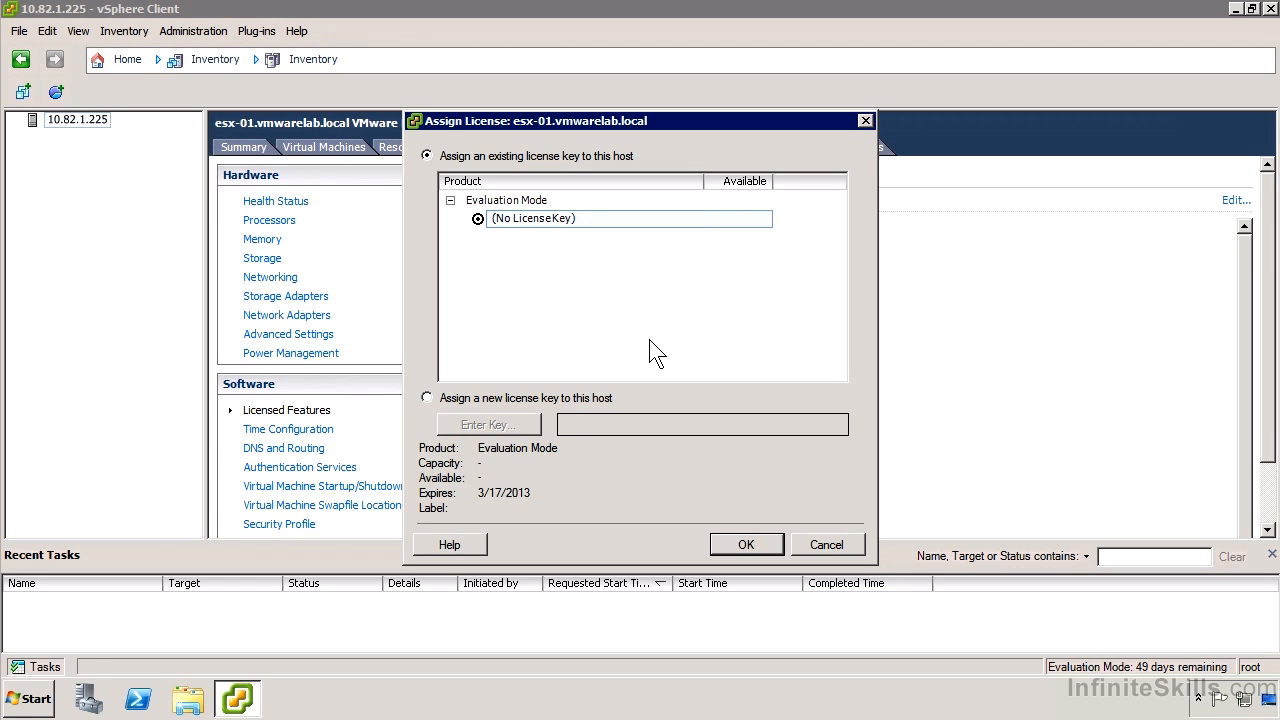
mouse_move(727, 463)
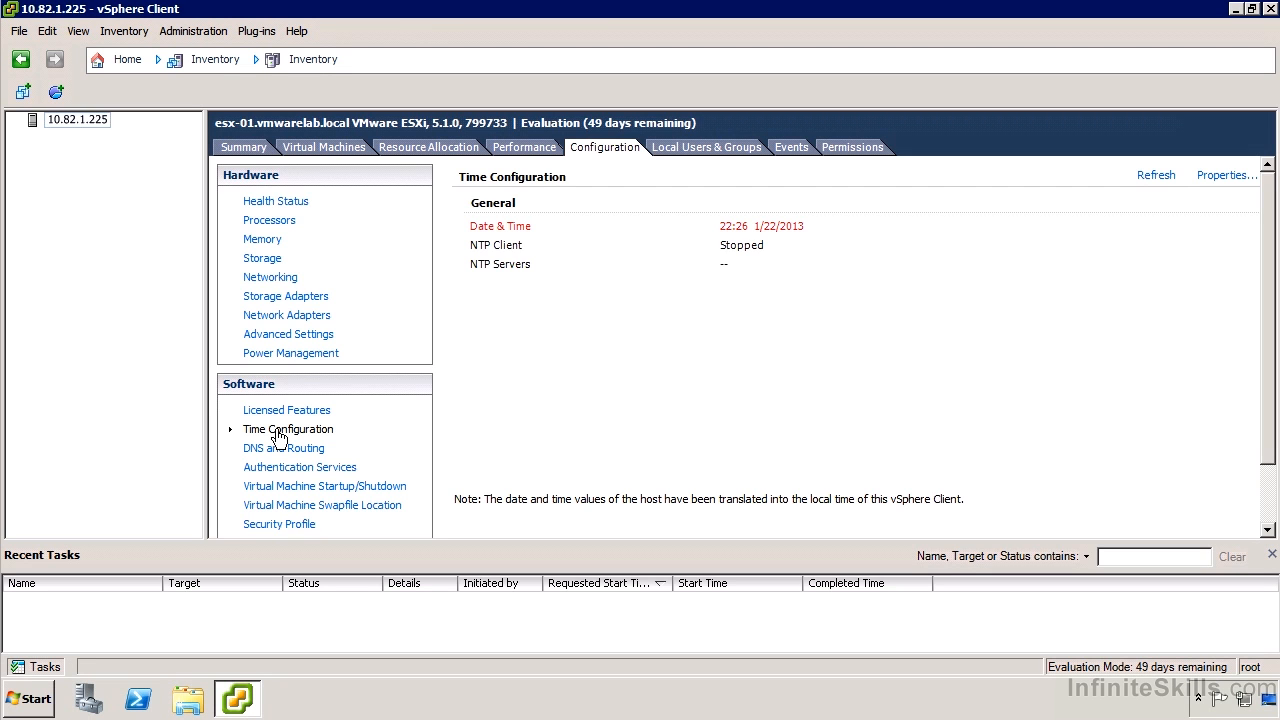
mouse_move(422, 441)
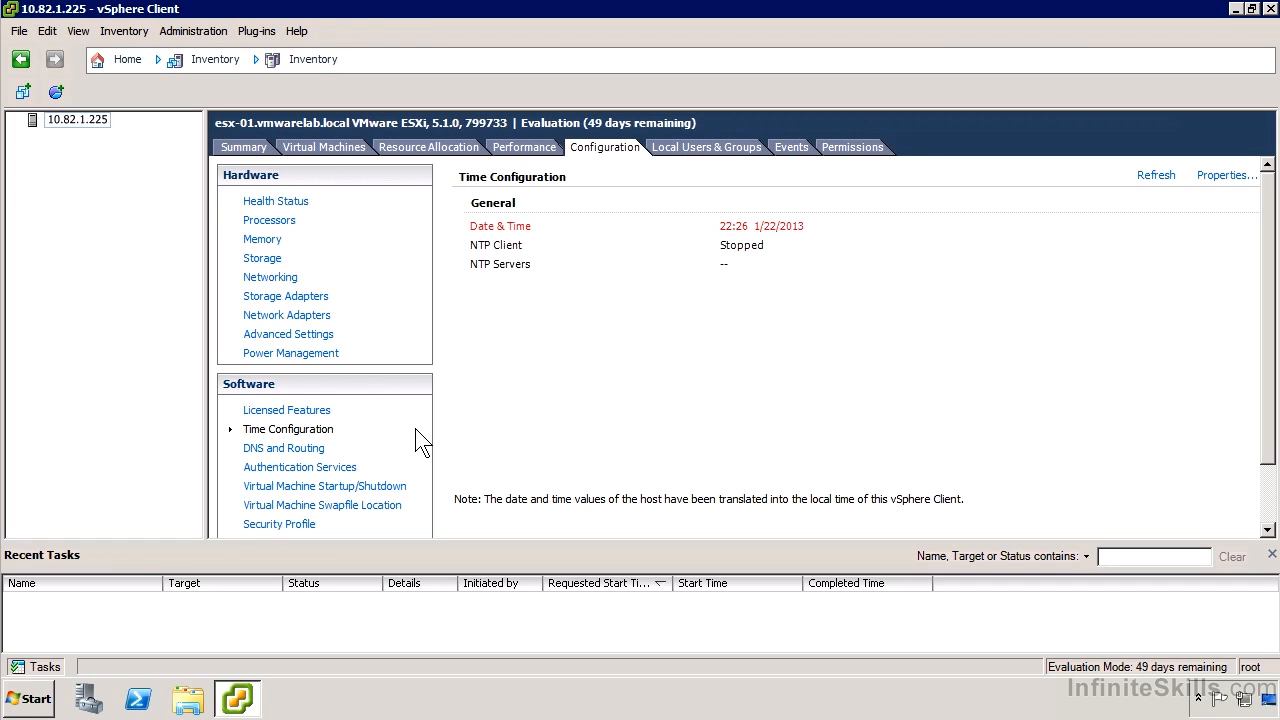
Show DNS and Routing: host esx-01, domain vmwarelab.local, DNS 10.18.1.175
click(283, 448)
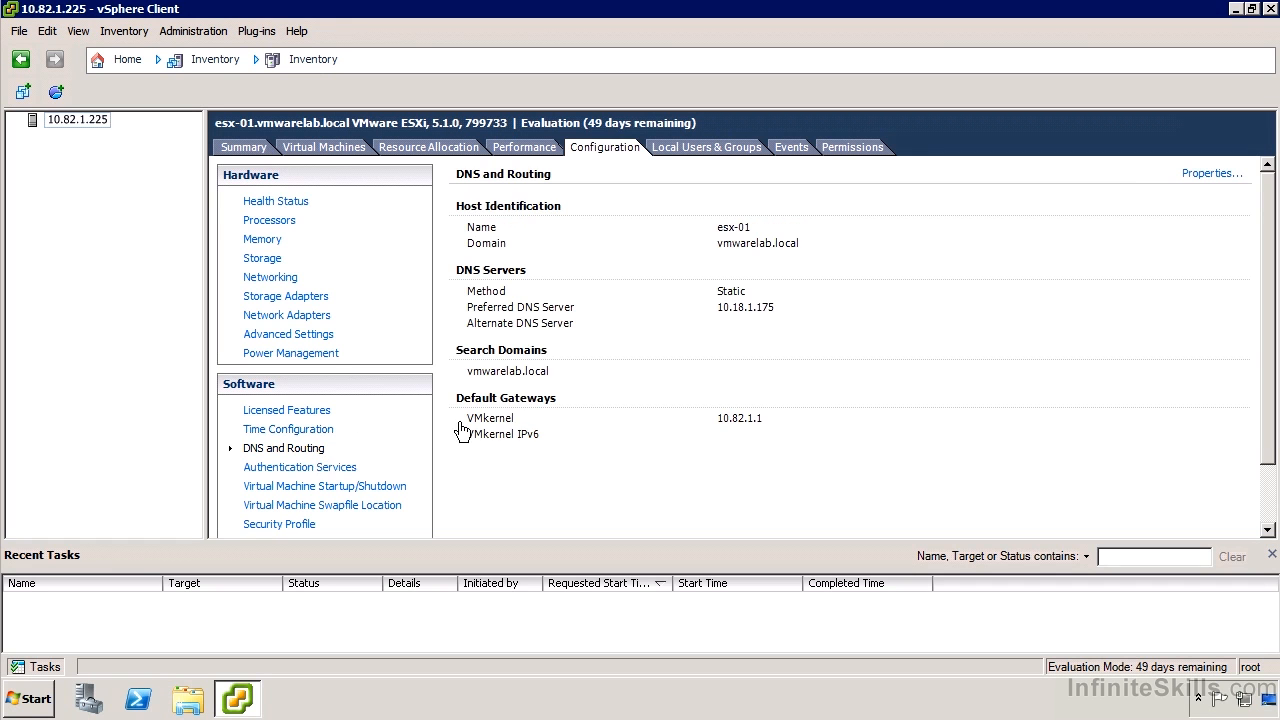
mouse_move(735, 235)
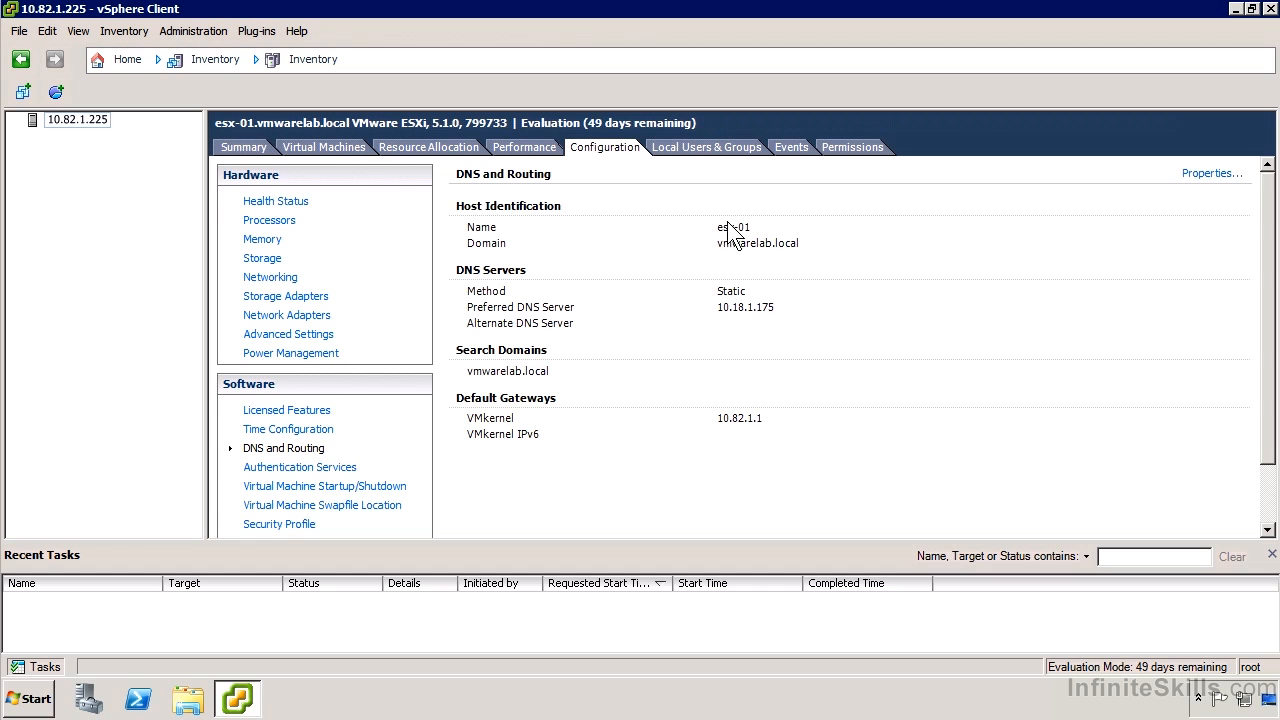
mouse_move(786, 273)
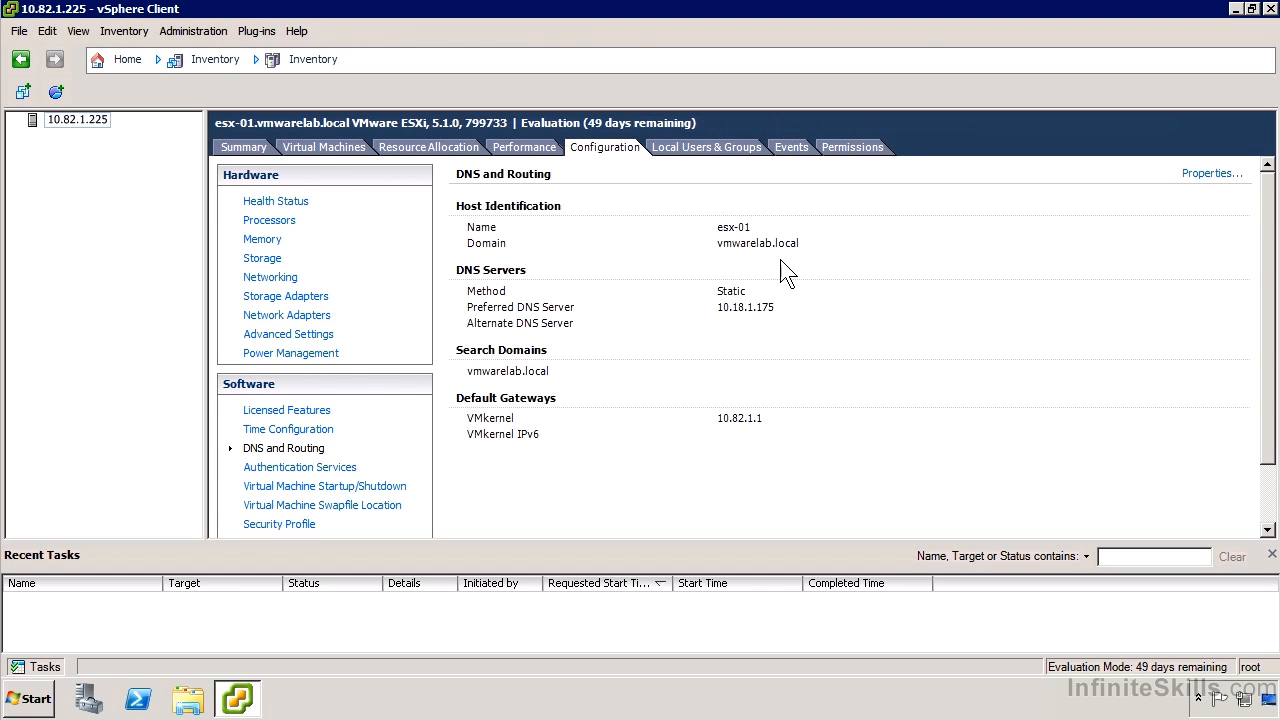
mouse_move(715, 388)
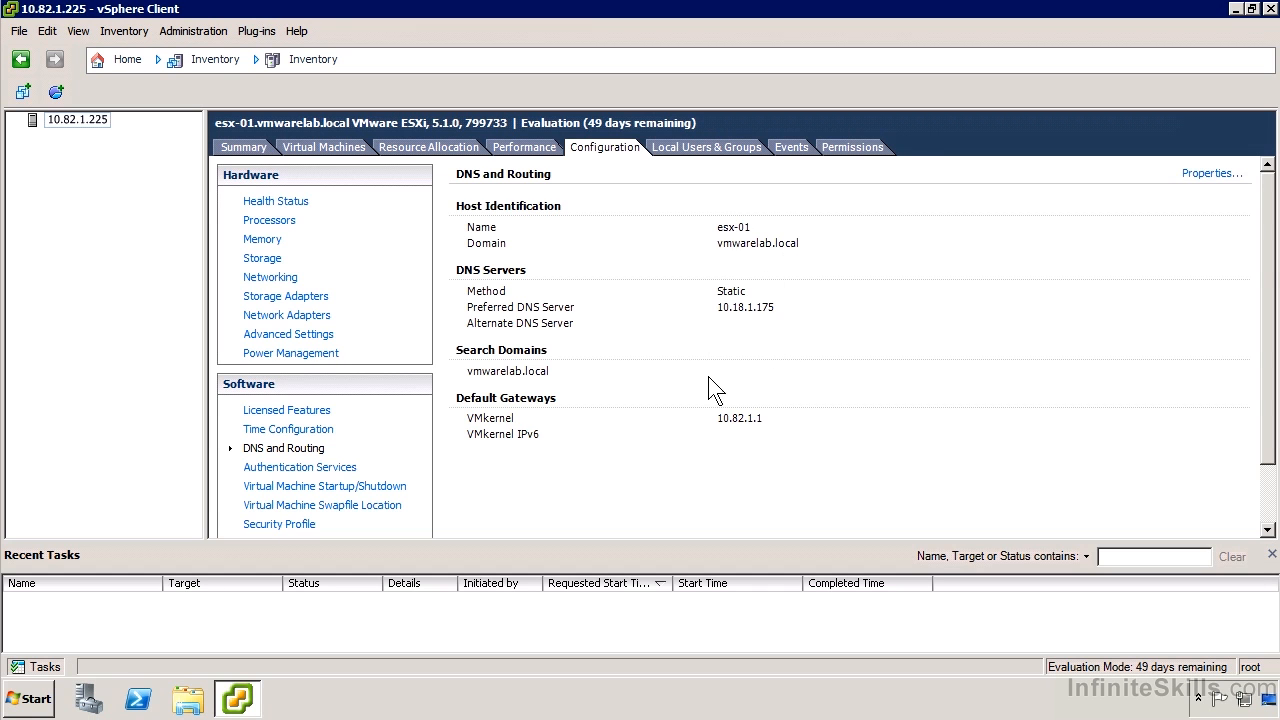
mouse_move(1017, 330)
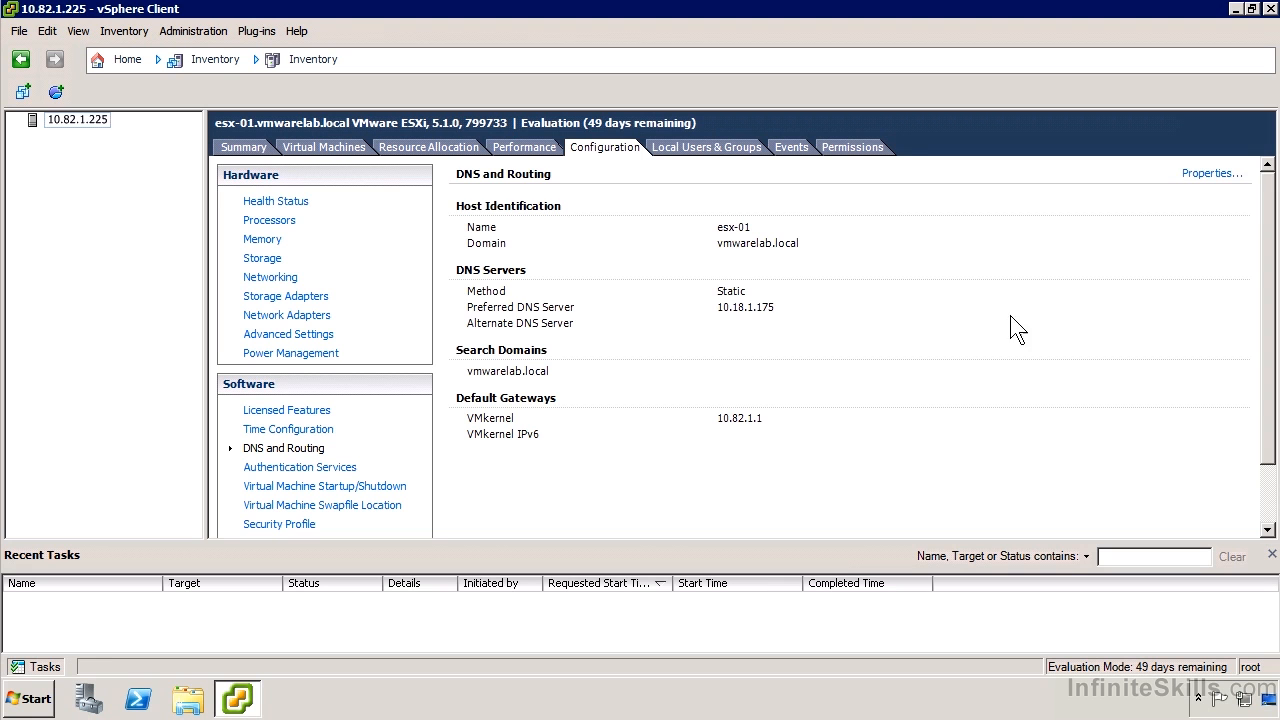
Review the default gateway 10.82.1.1 in DNS and Routing properties, then cancel unchanged
click(1211, 173)
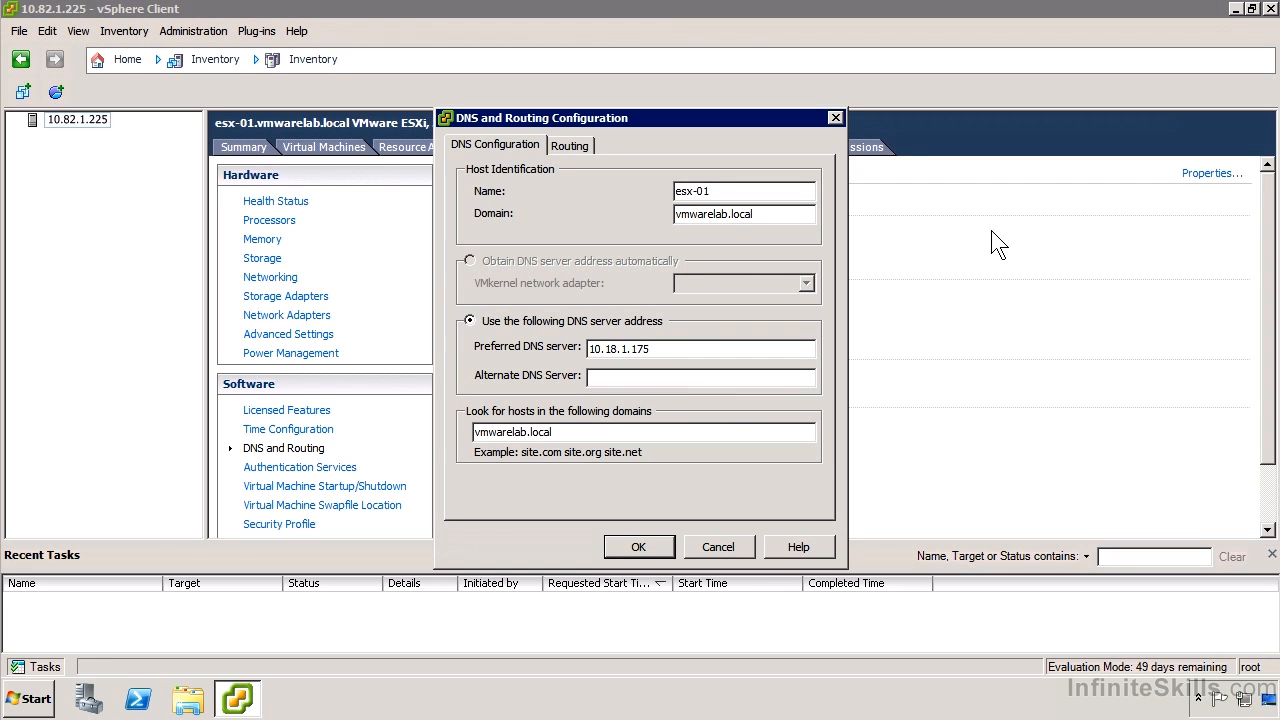
mouse_move(583, 473)
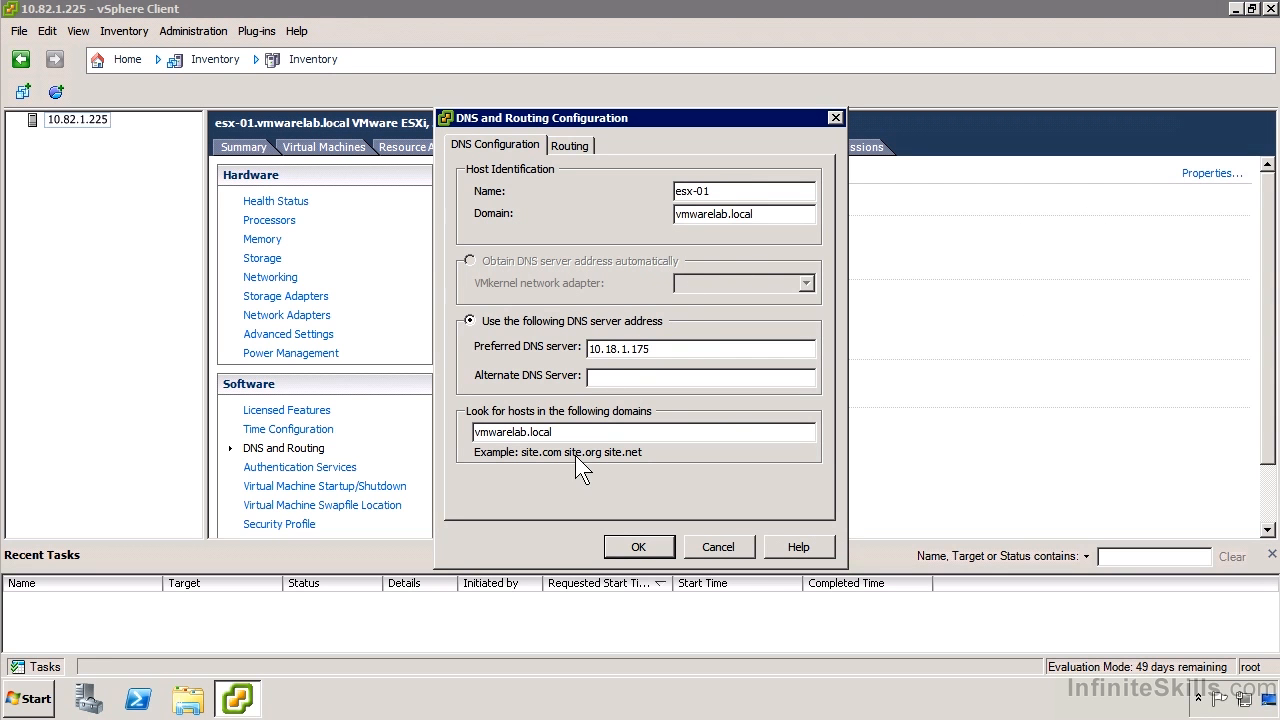
click(569, 145)
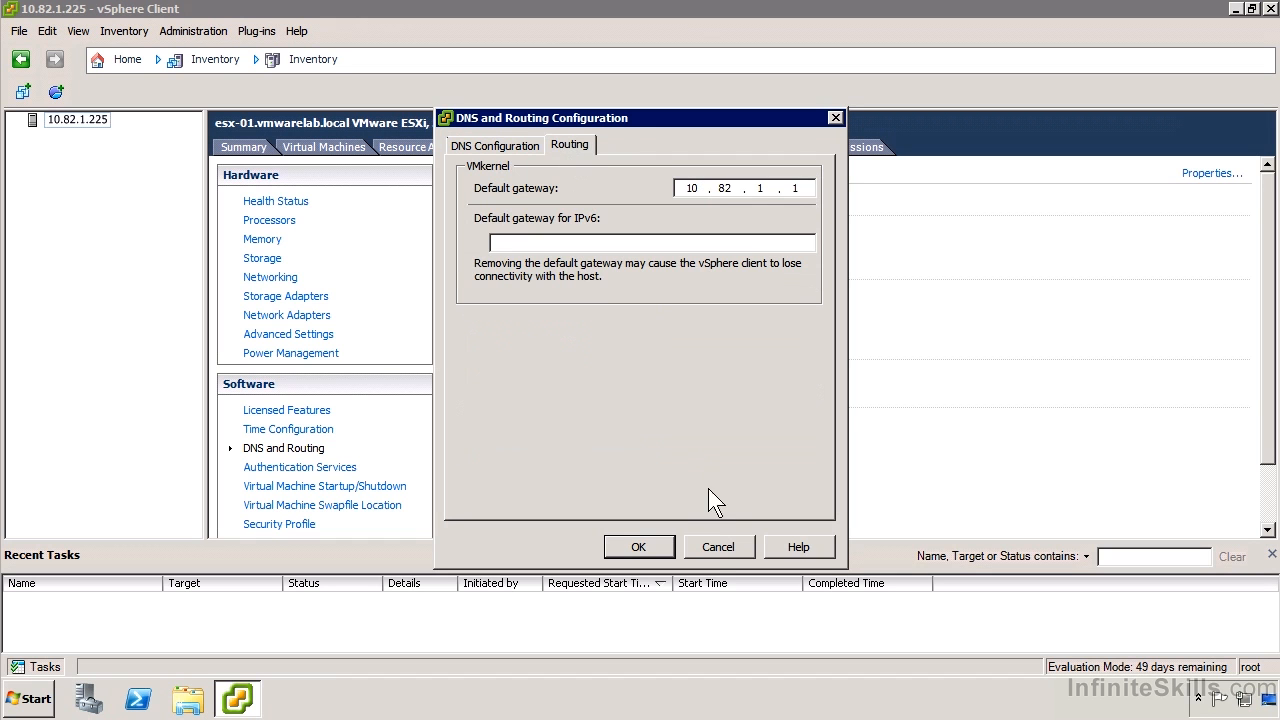
click(638, 546)
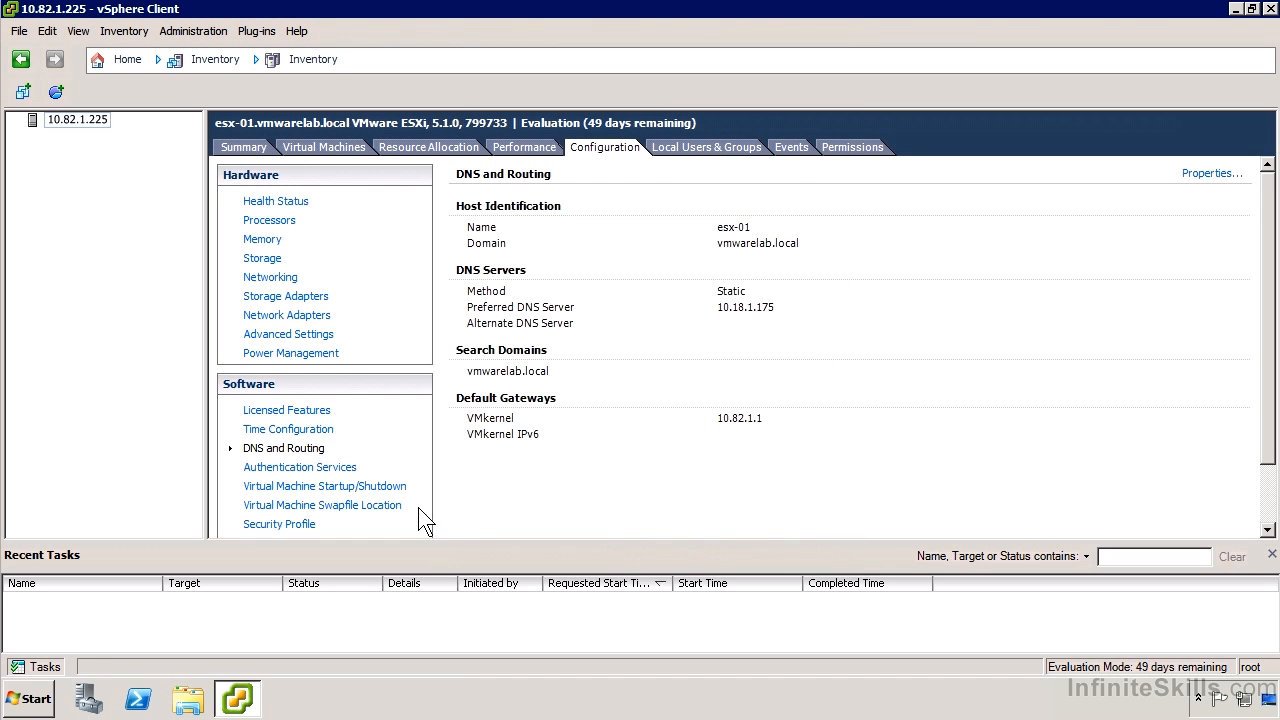
mouse_move(355, 488)
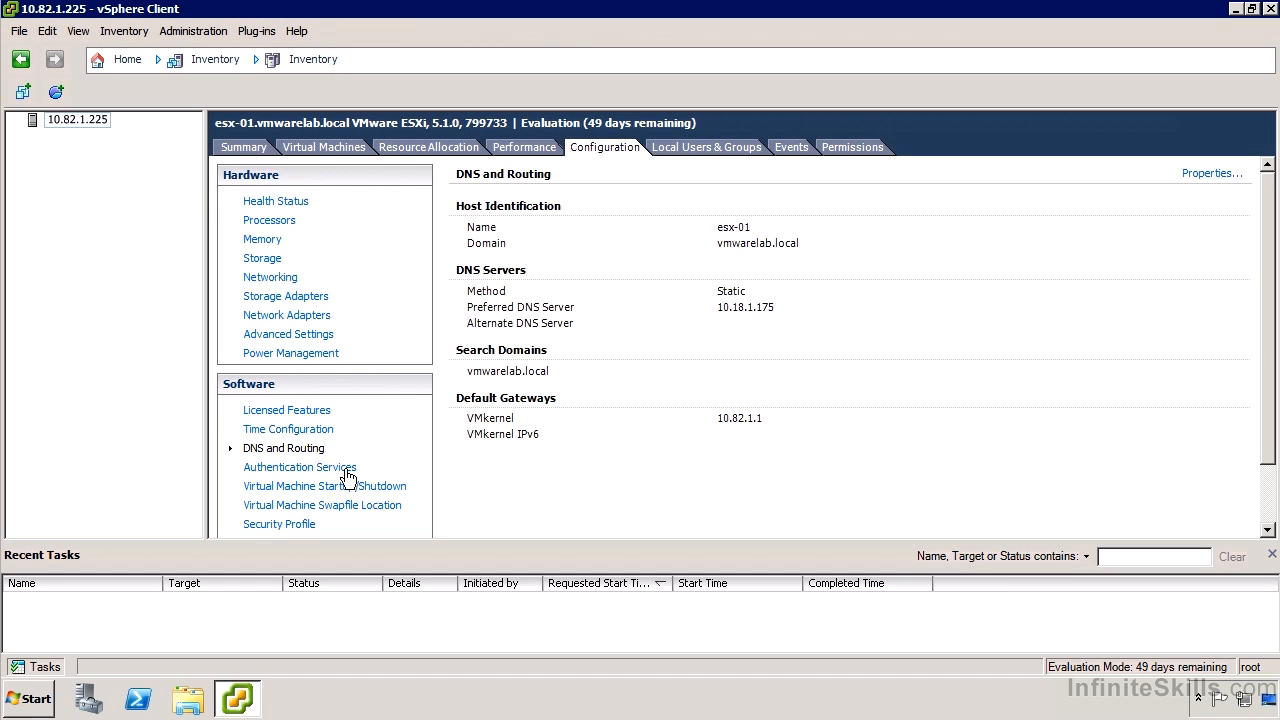
Show Authentication Services (Local Authentication) and open its Directory Services Configuration dialog
click(299, 467)
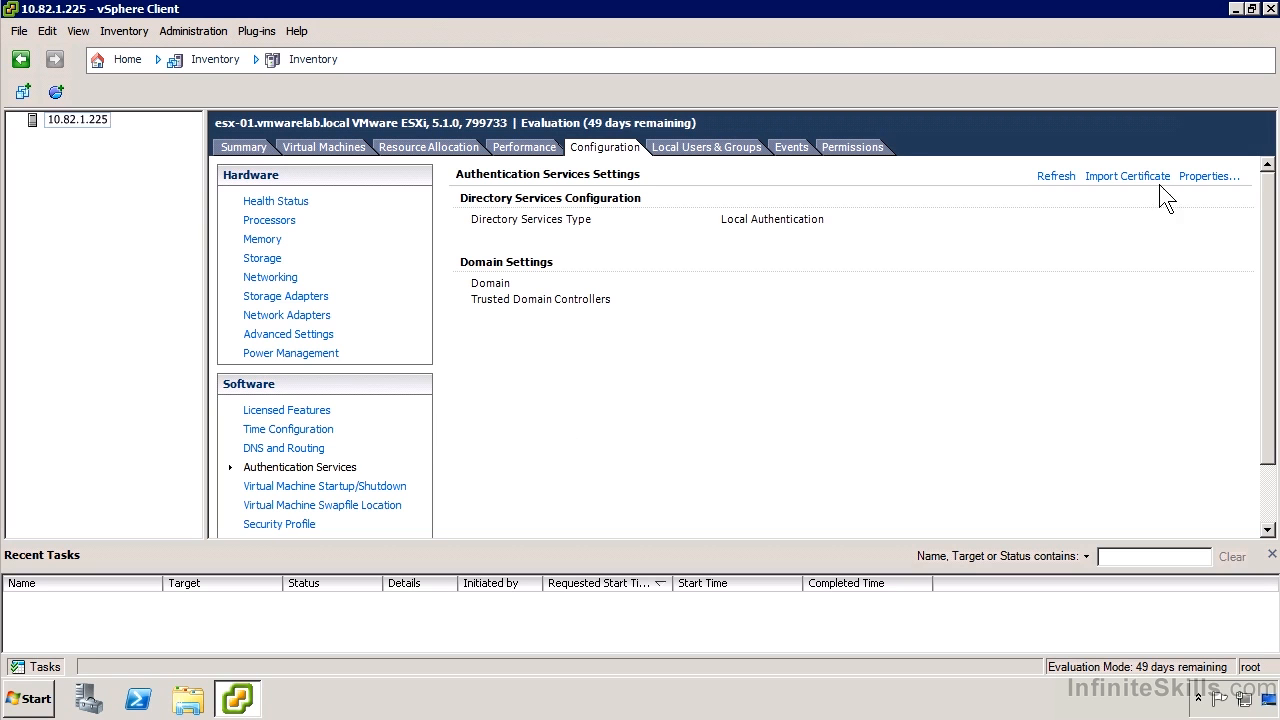
click(1208, 176)
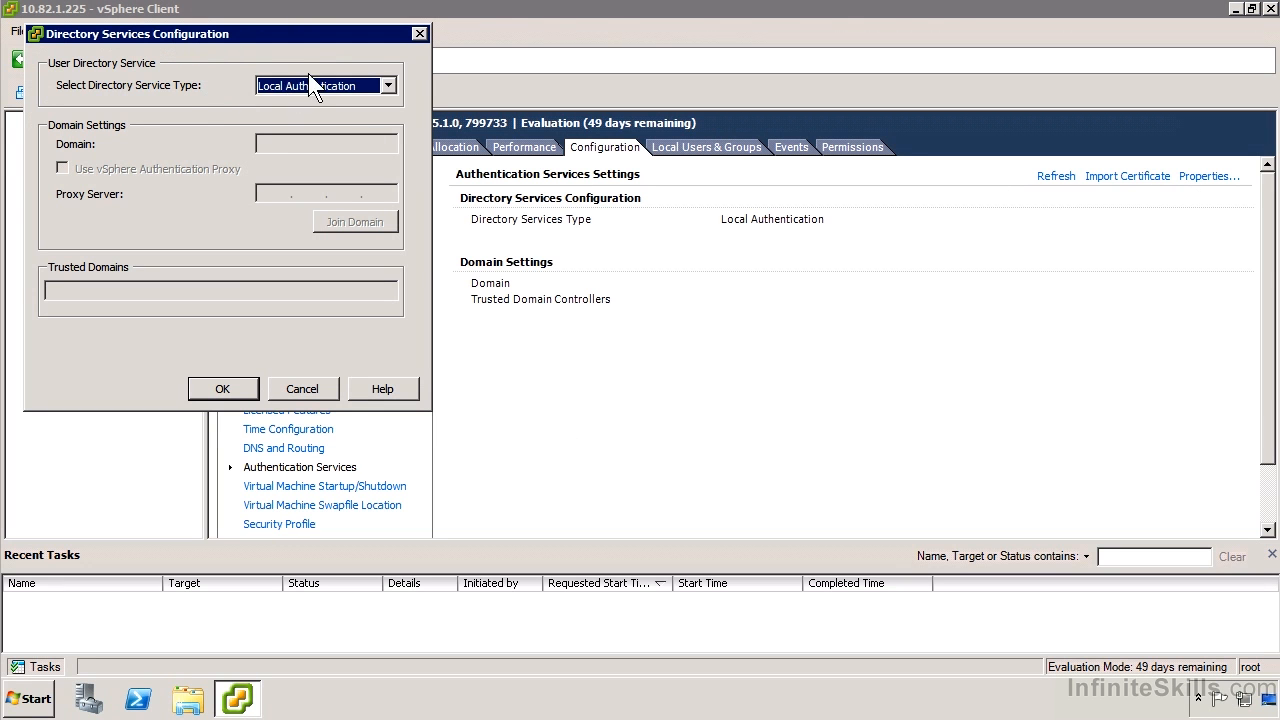
Review the directory service type options, keeping Local Authentication, and cancel the dialog
click(388, 85)
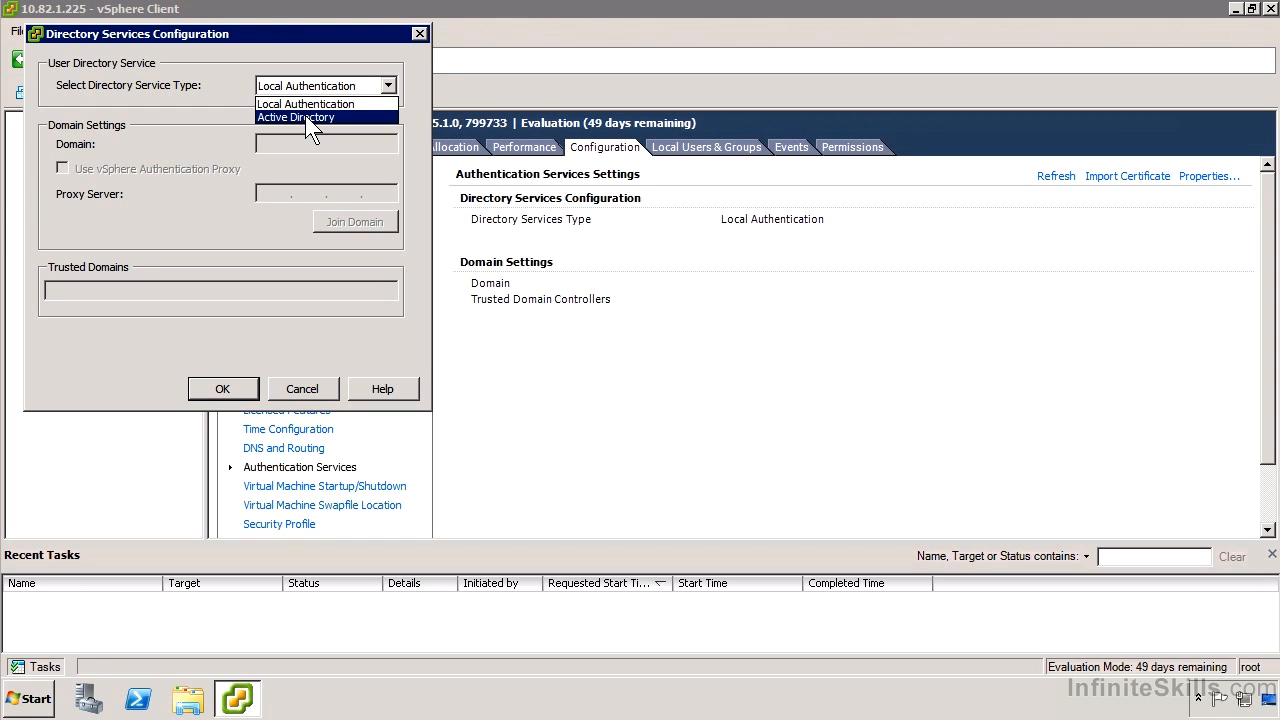
click(305, 103)
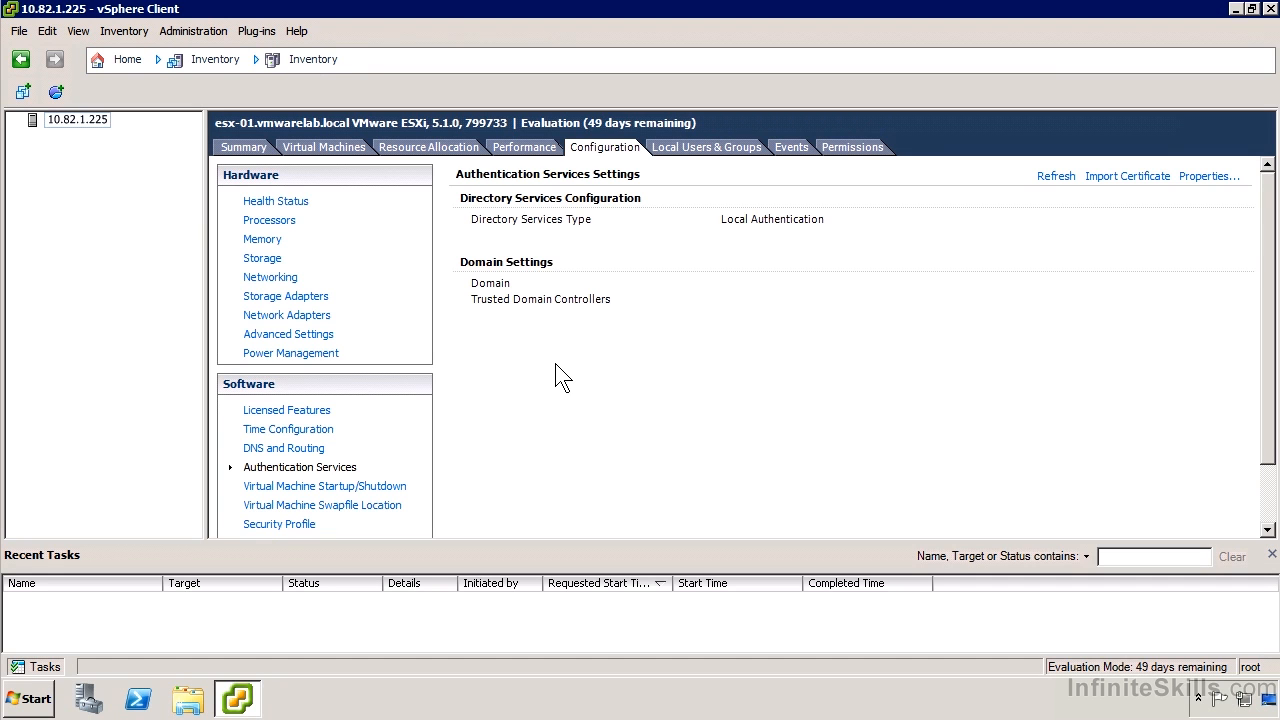
mouse_move(1072, 180)
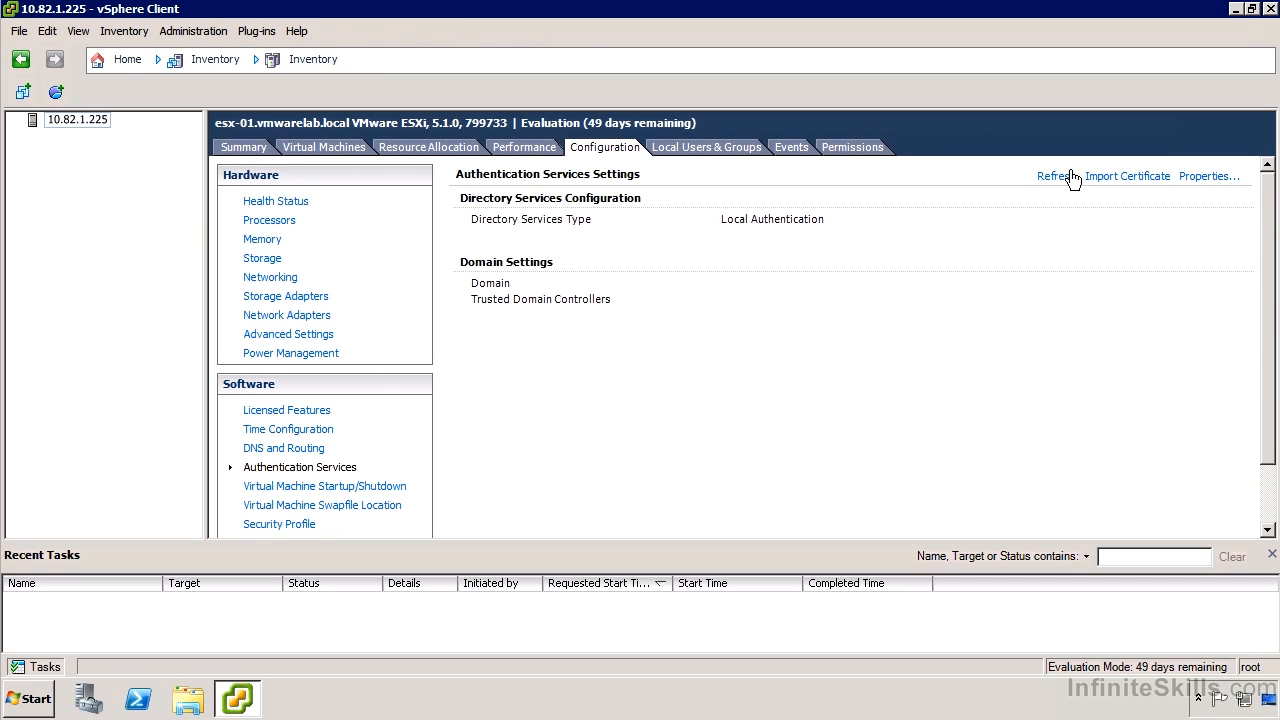
mouse_move(363, 483)
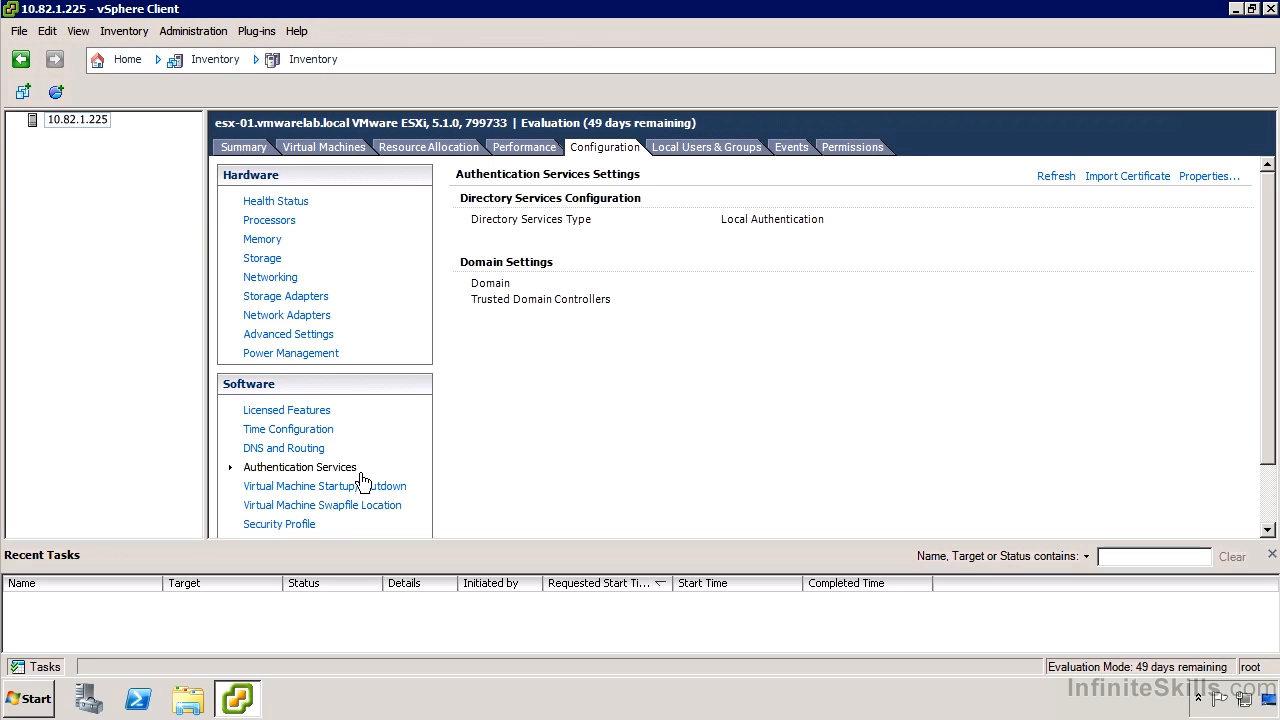
Show Virtual Machine Startup/Shutdown settings: automatic start disabled, default delays 2 minutes
click(324, 486)
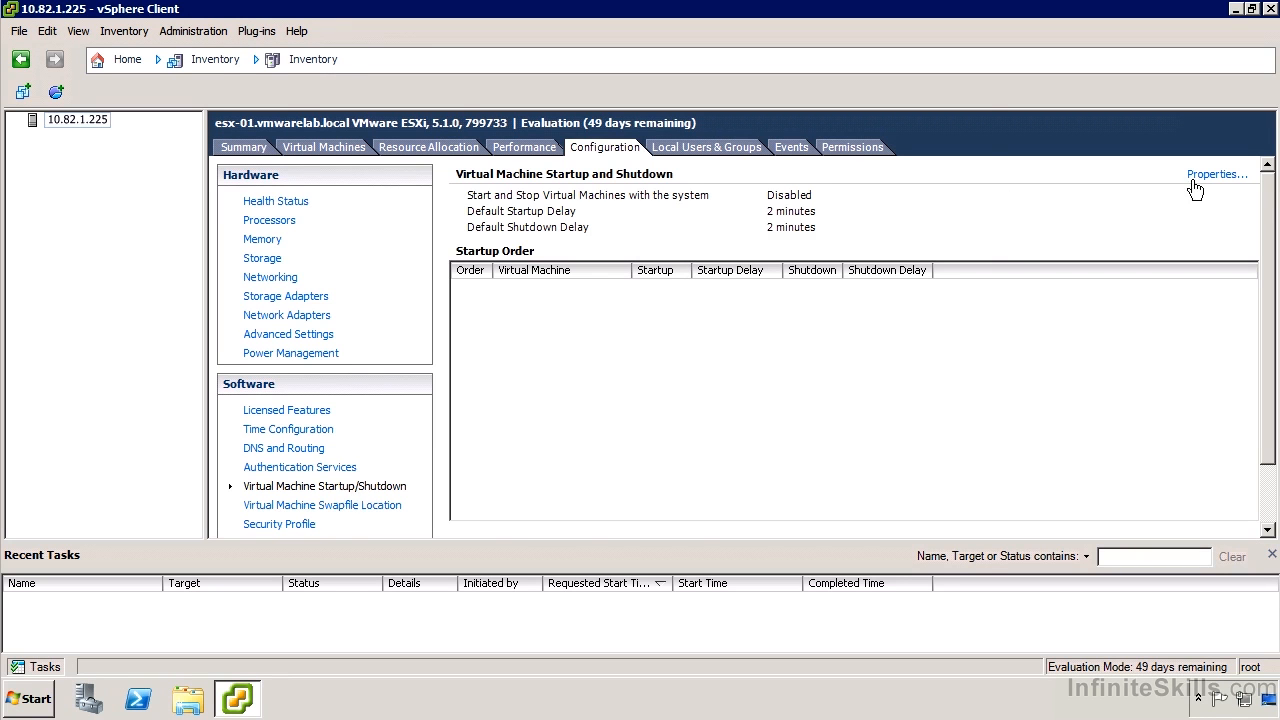
click(1216, 174)
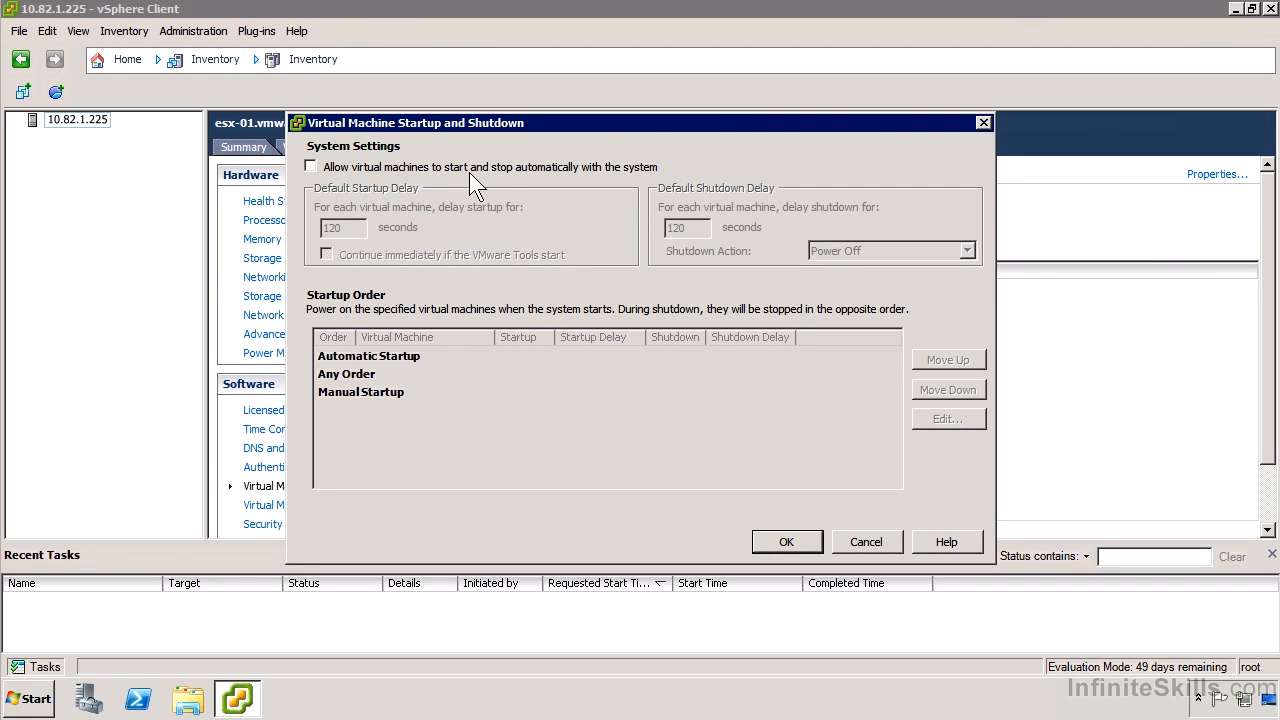
mouse_move(330, 370)
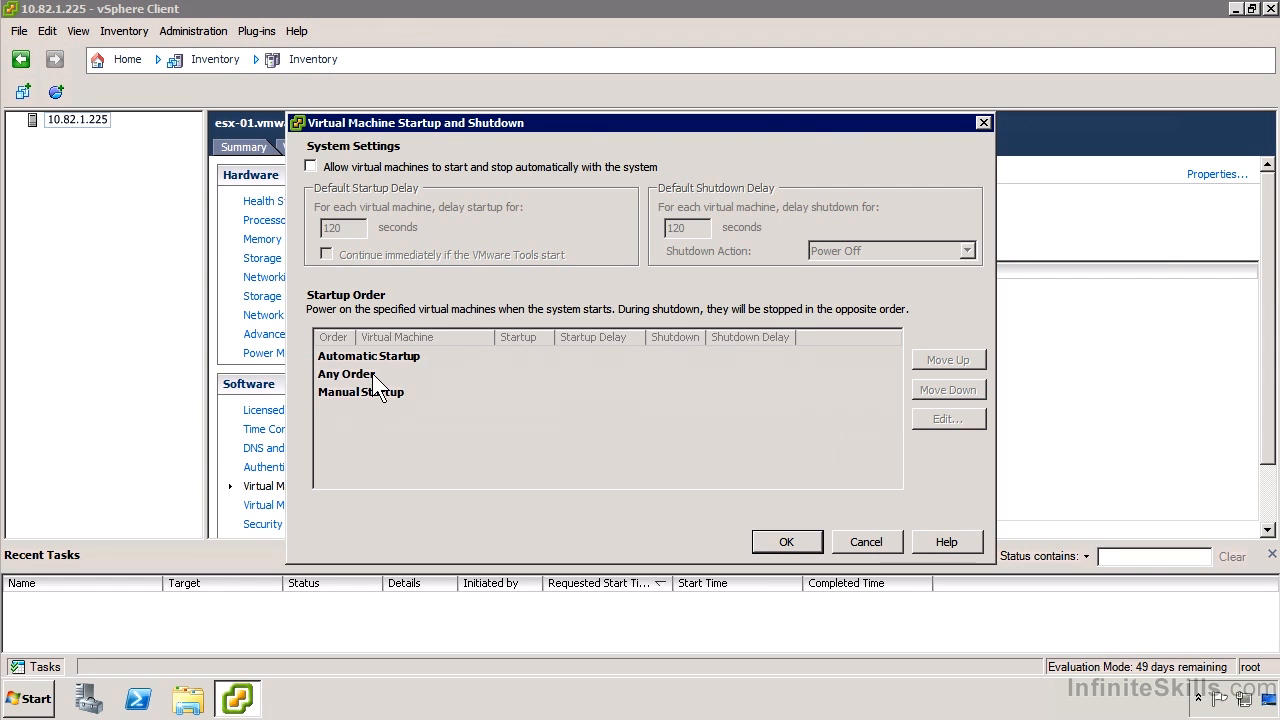
mouse_move(435, 360)
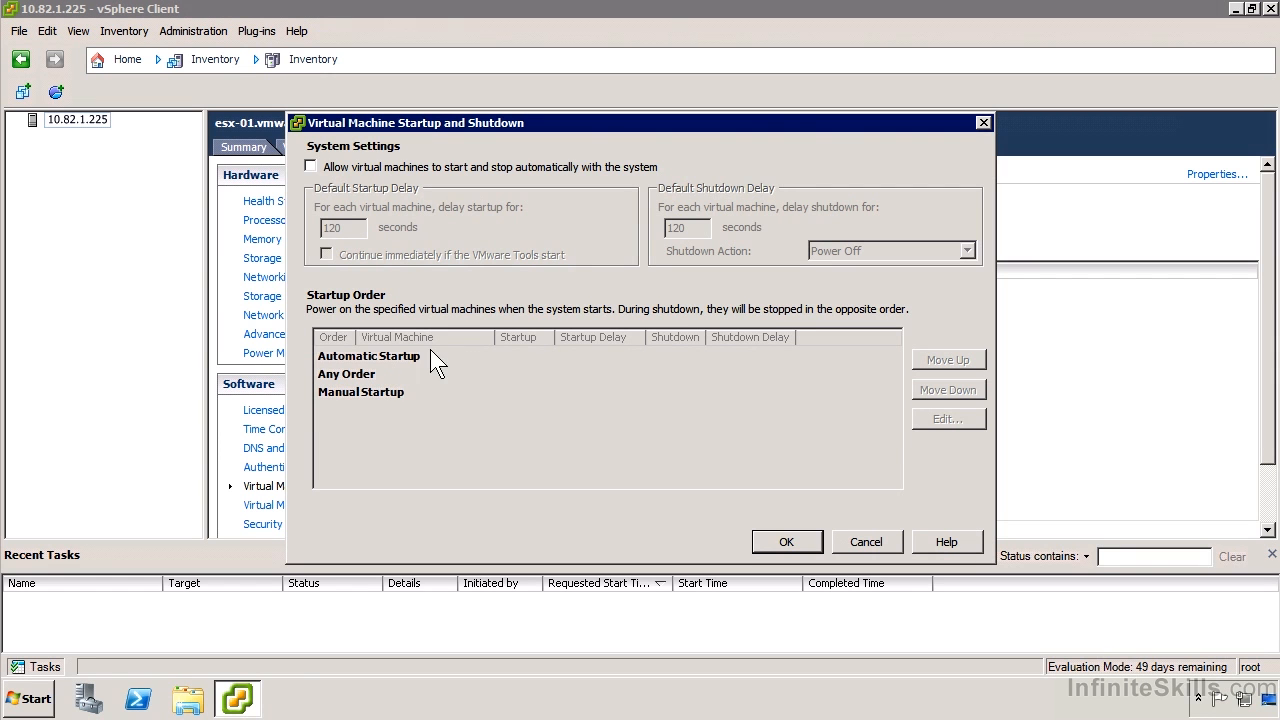
mouse_move(427, 405)
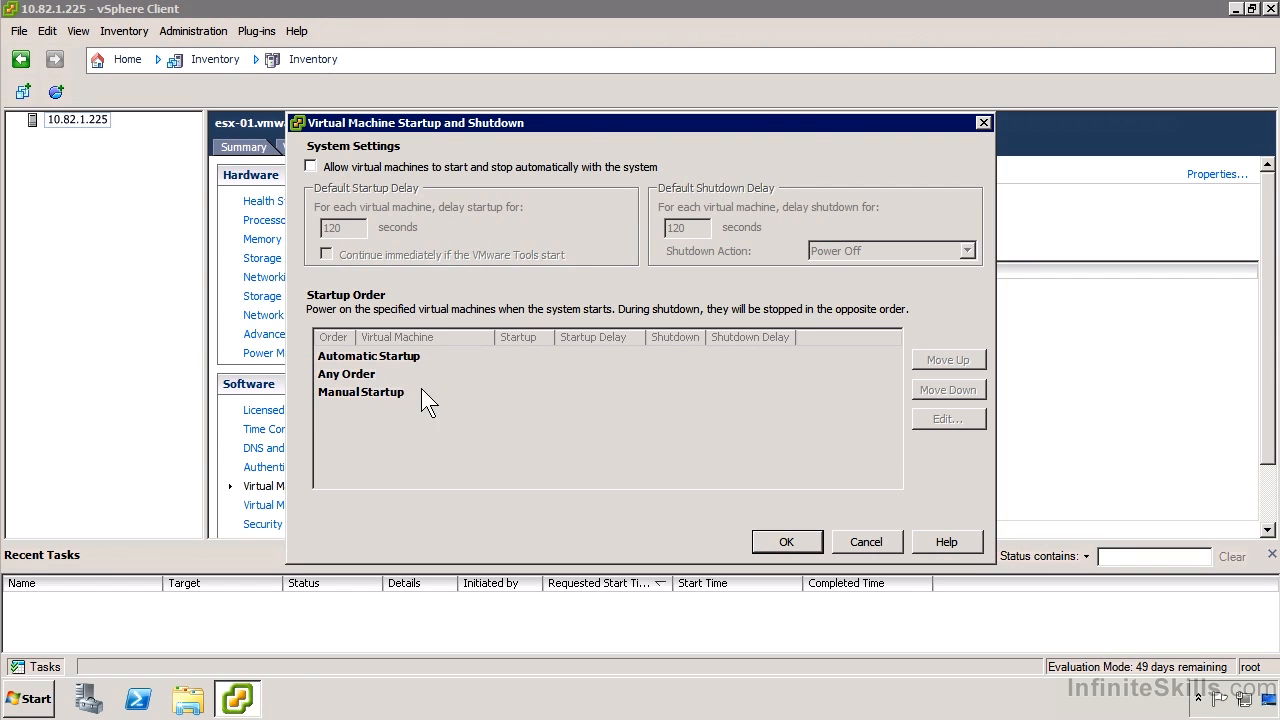
click(866, 541)
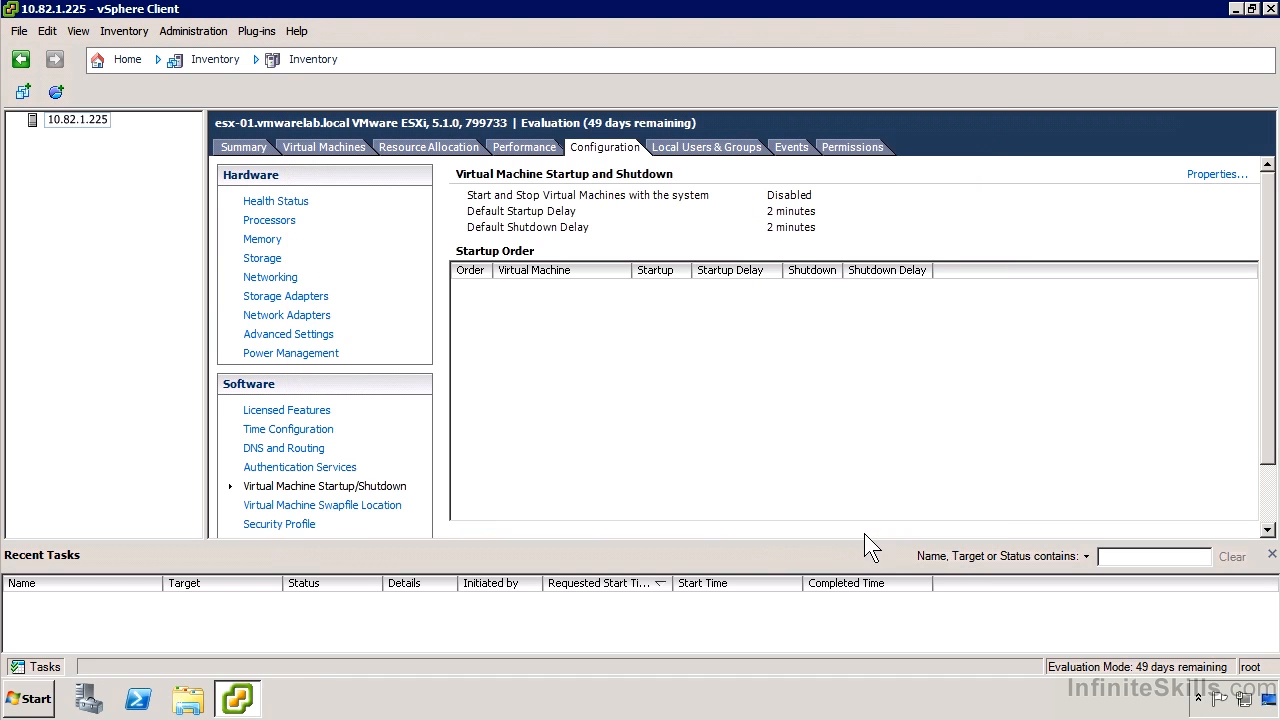
Browse swapfile location, then Agent VM Settings with no deployment datastore or network
click(322, 505)
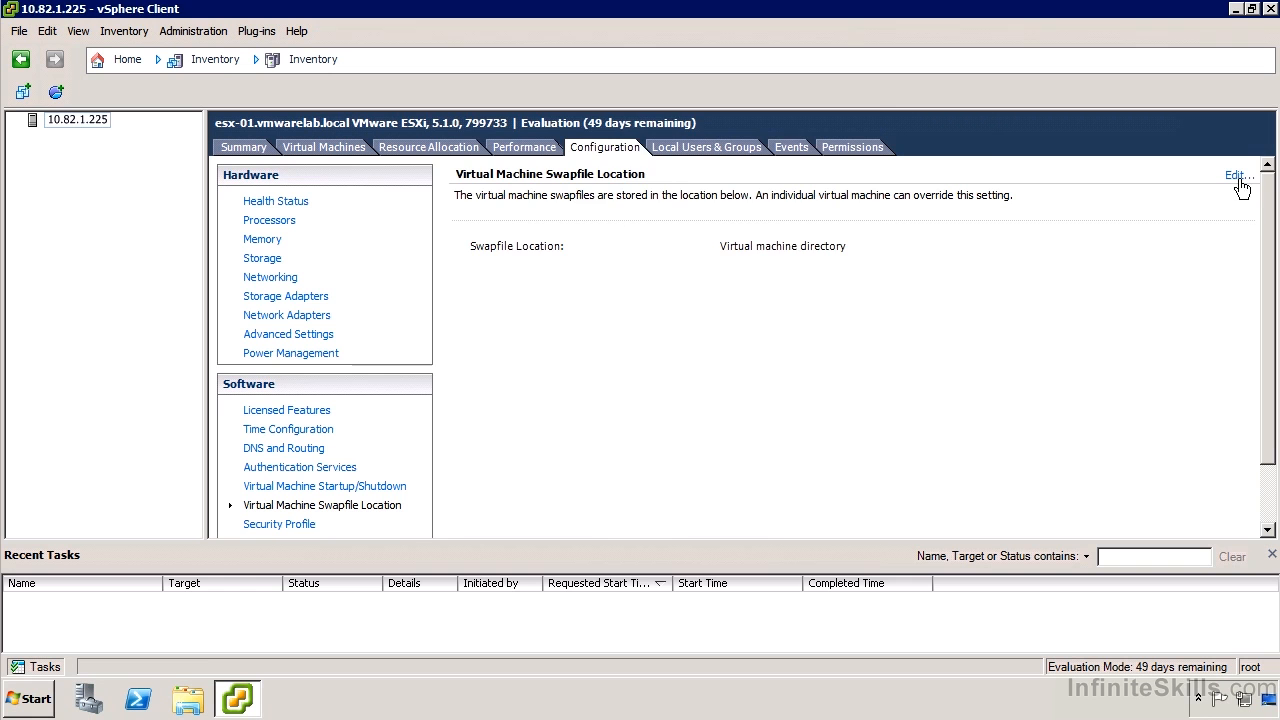
mouse_move(1272, 470)
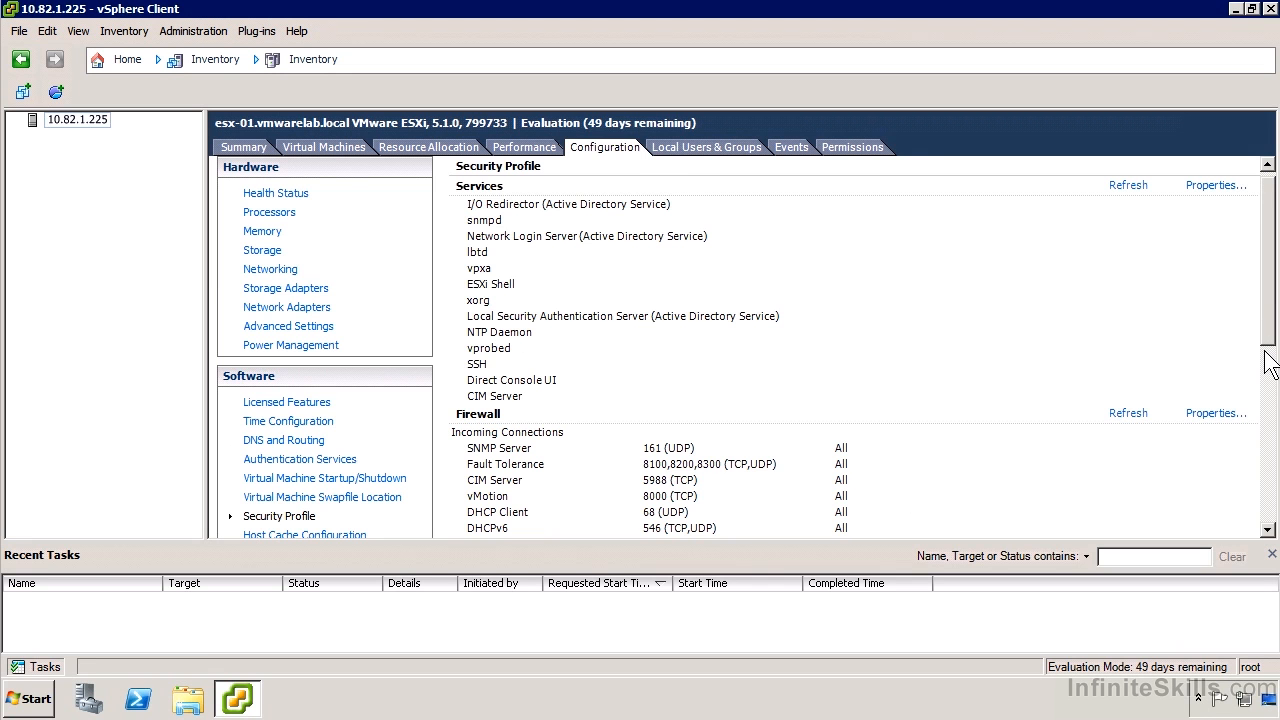
scroll(down, 3)
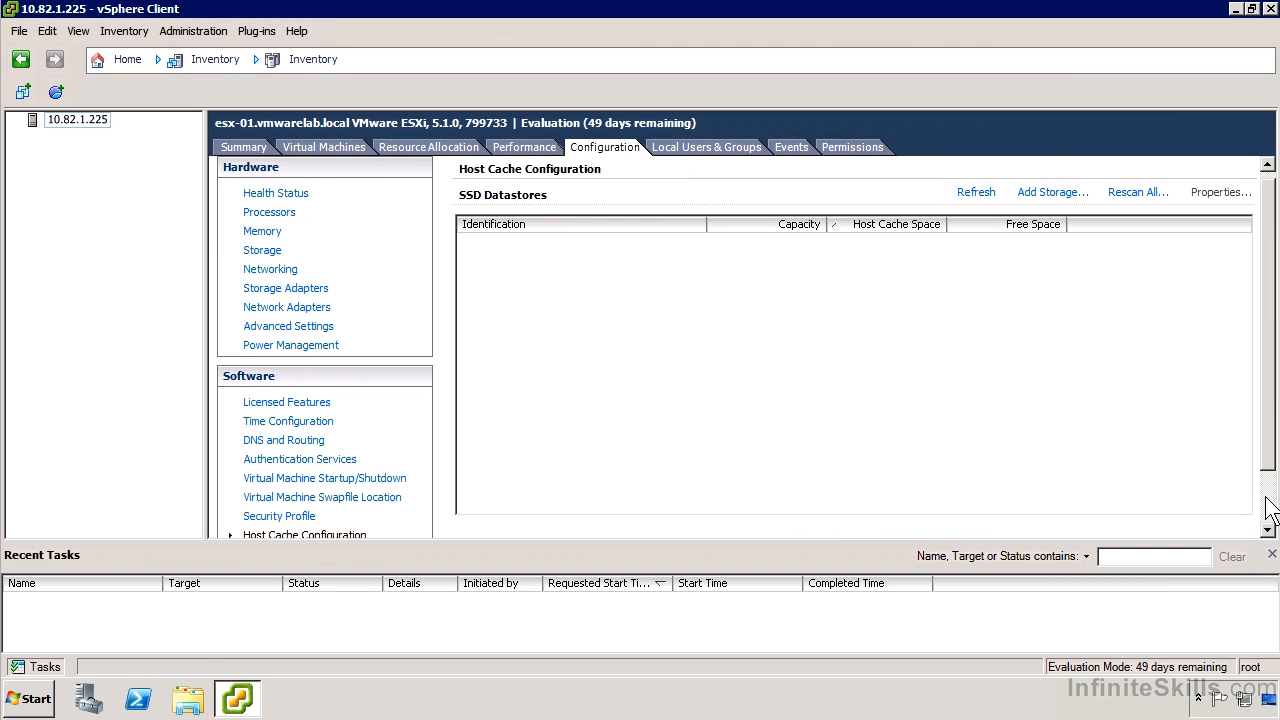
scroll(down, 3)
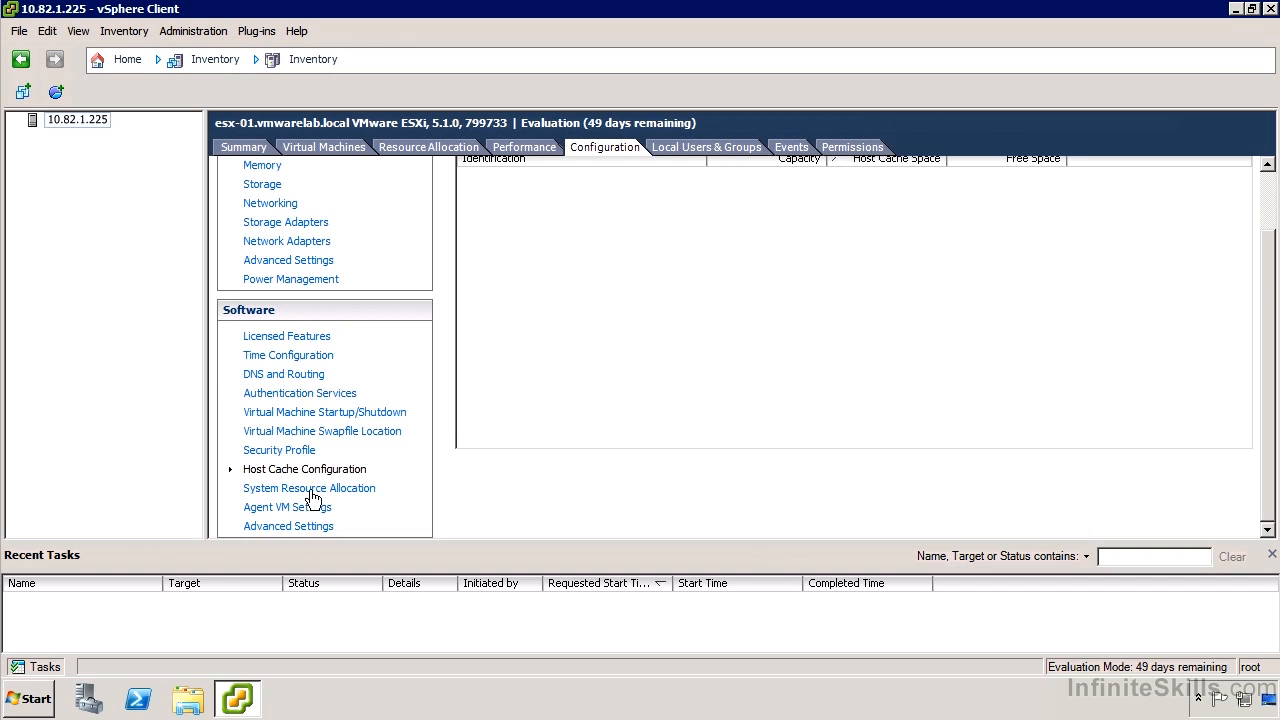
click(309, 488)
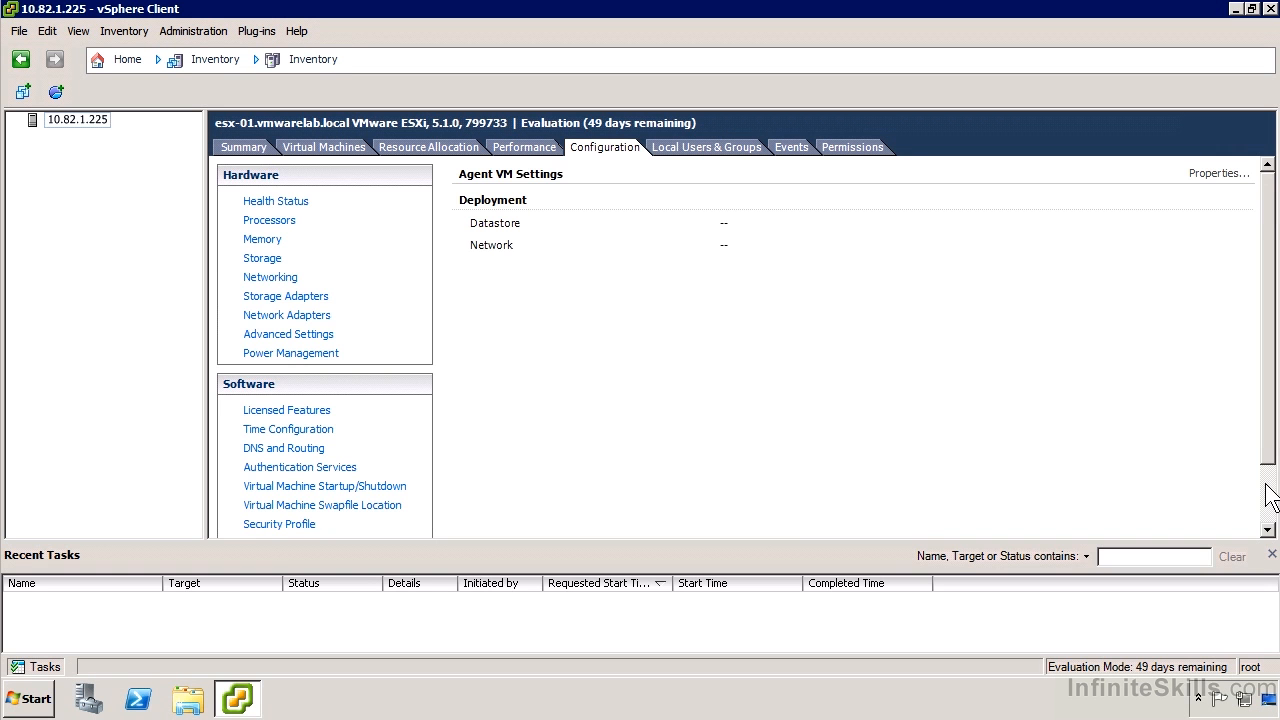
scroll(down, 3)
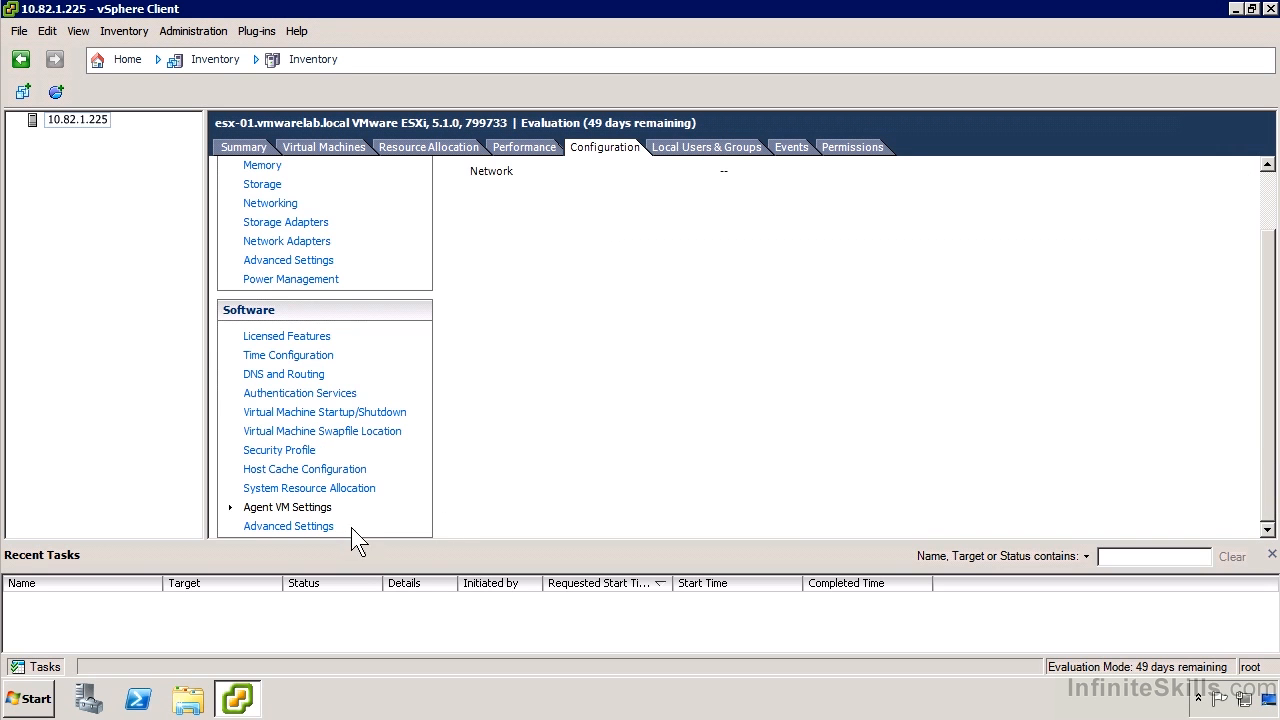
Open and close the host's Advanced Settings dialog listing Annotations and BufferCache
click(288, 526)
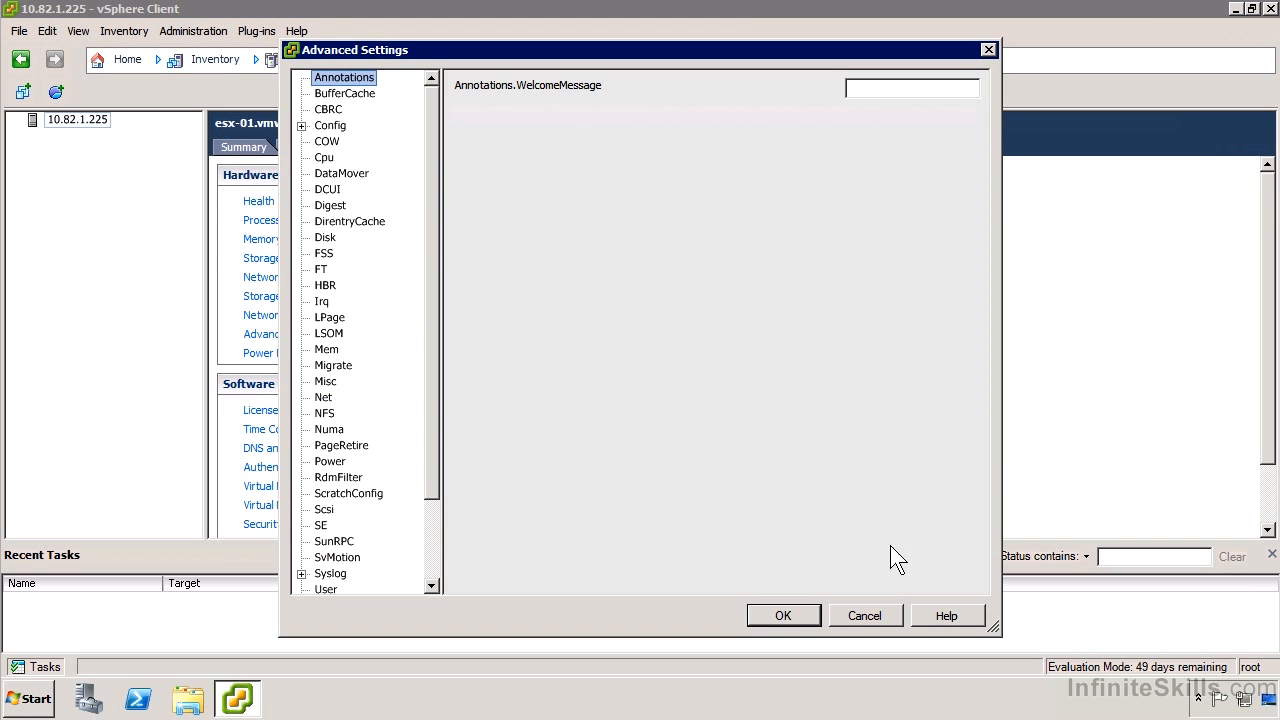
click(864, 615)
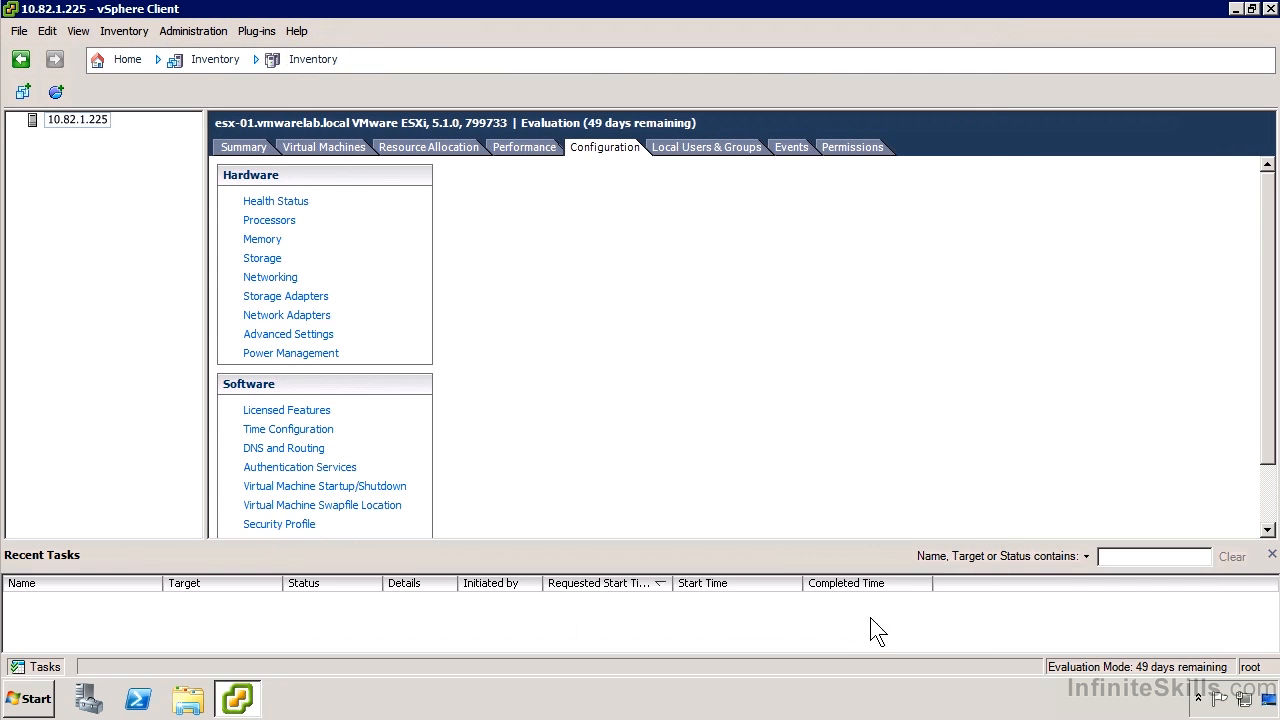
mouse_move(15, 22)
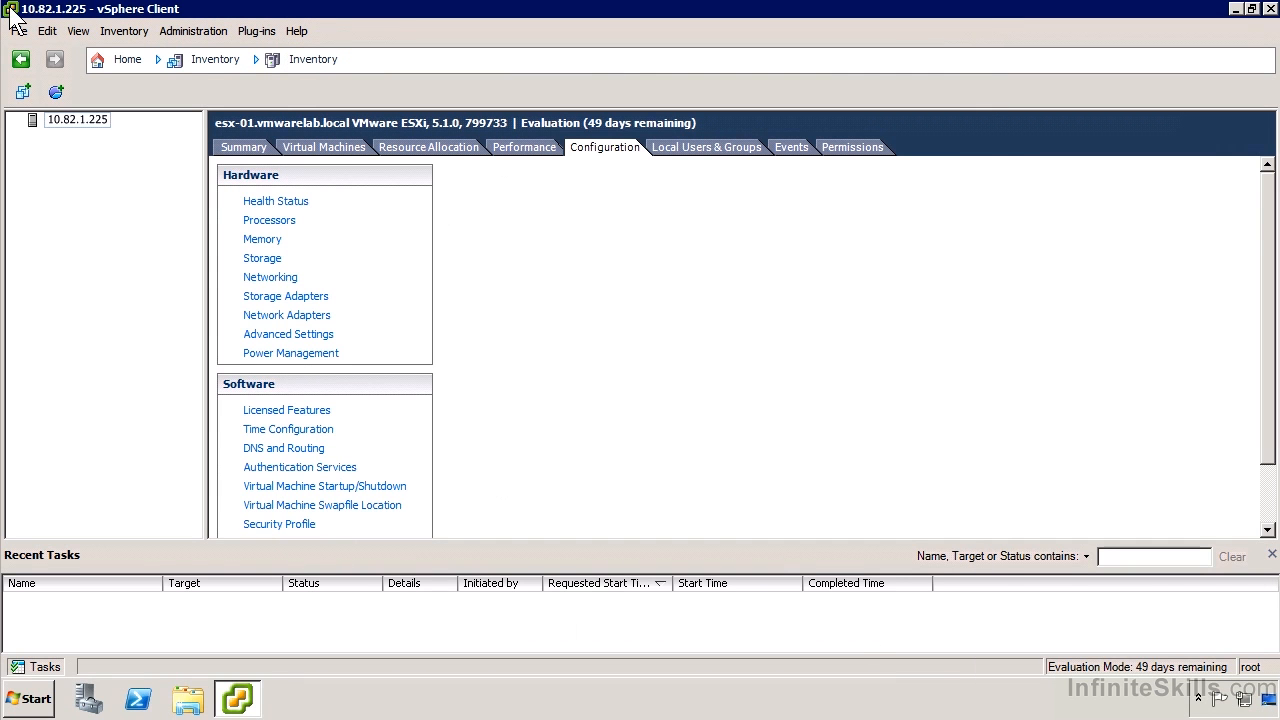
mouse_move(705, 147)
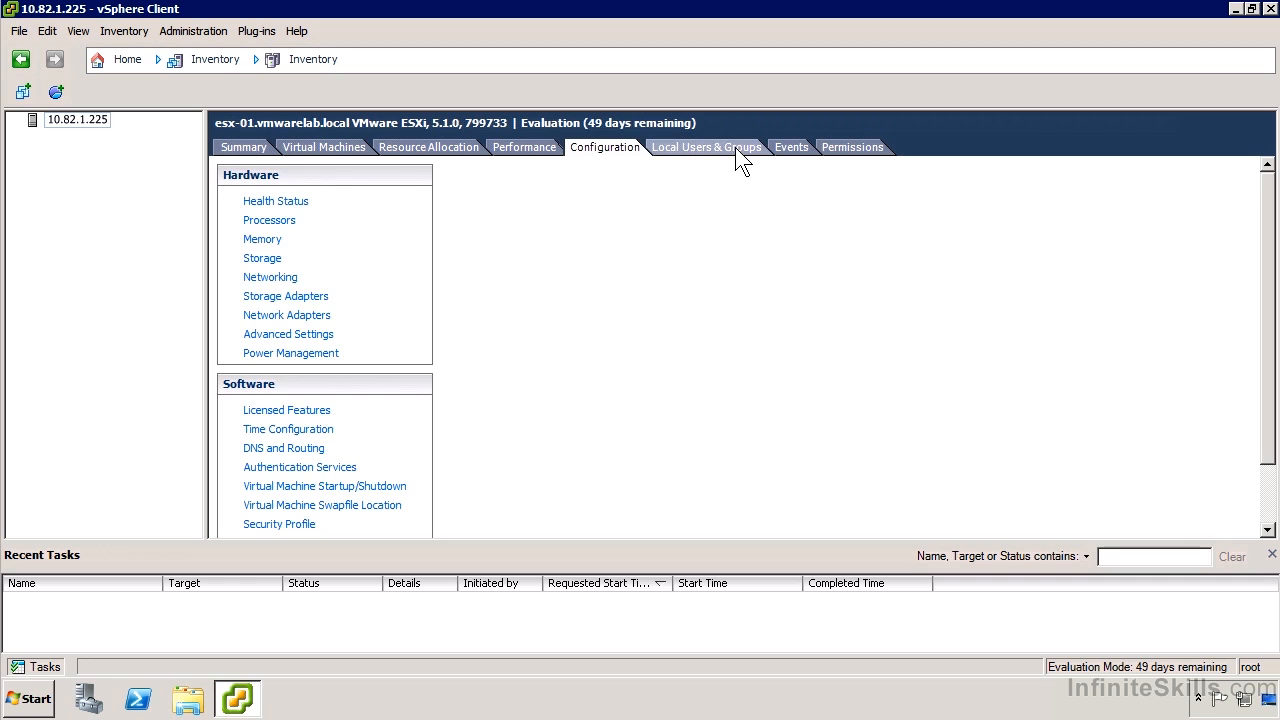
Check the host's local users, events and permissions: vpxuser, dcui and root as Administrators
click(706, 147)
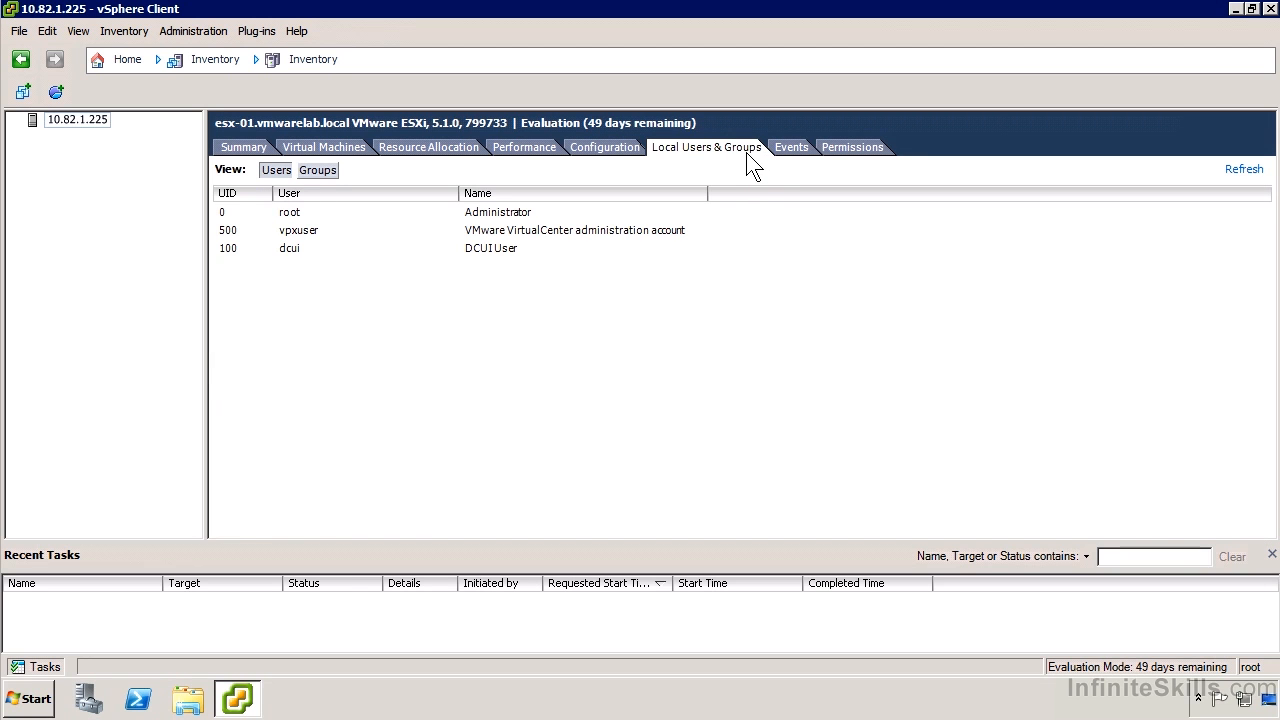
click(791, 147)
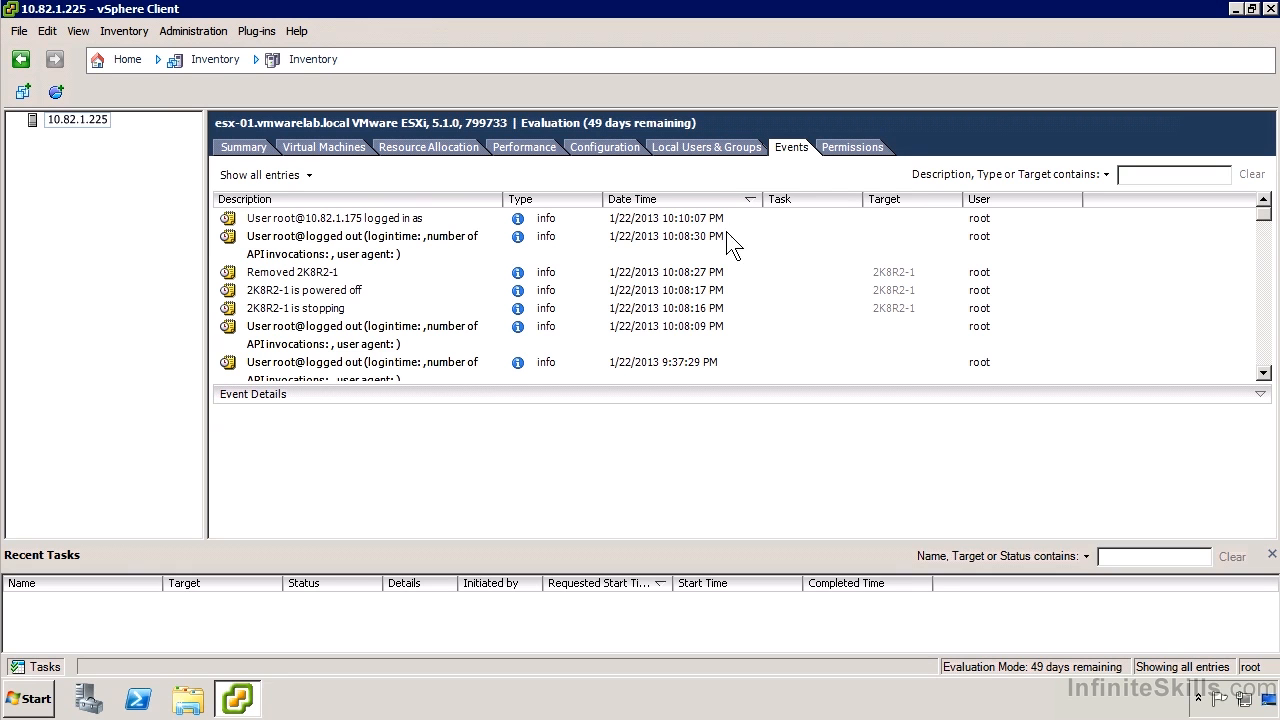
mouse_move(727, 262)
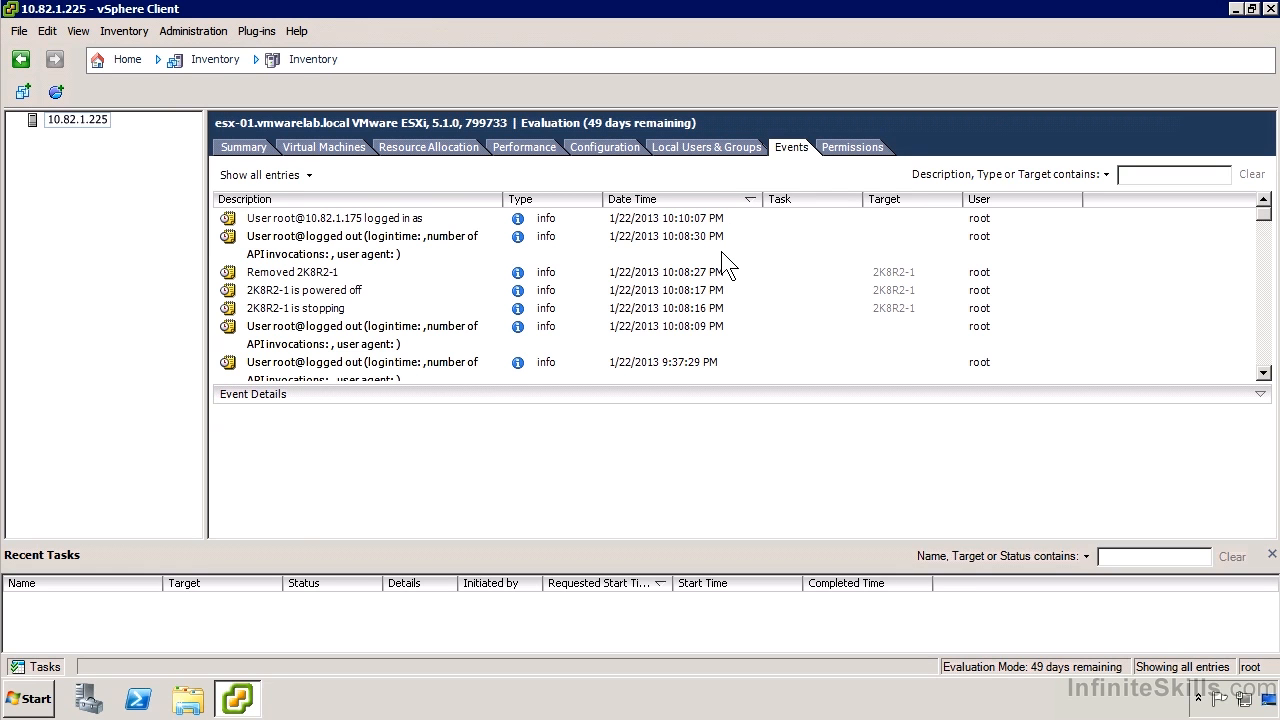
mouse_move(851, 147)
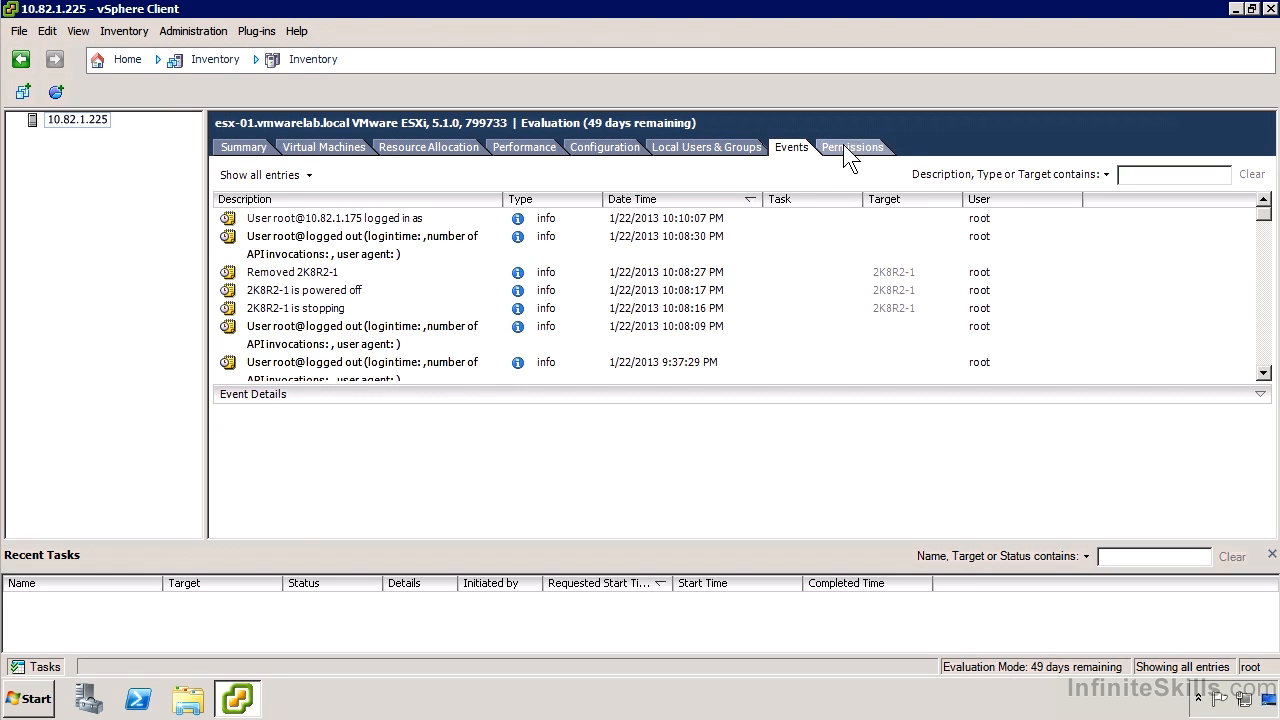
click(852, 147)
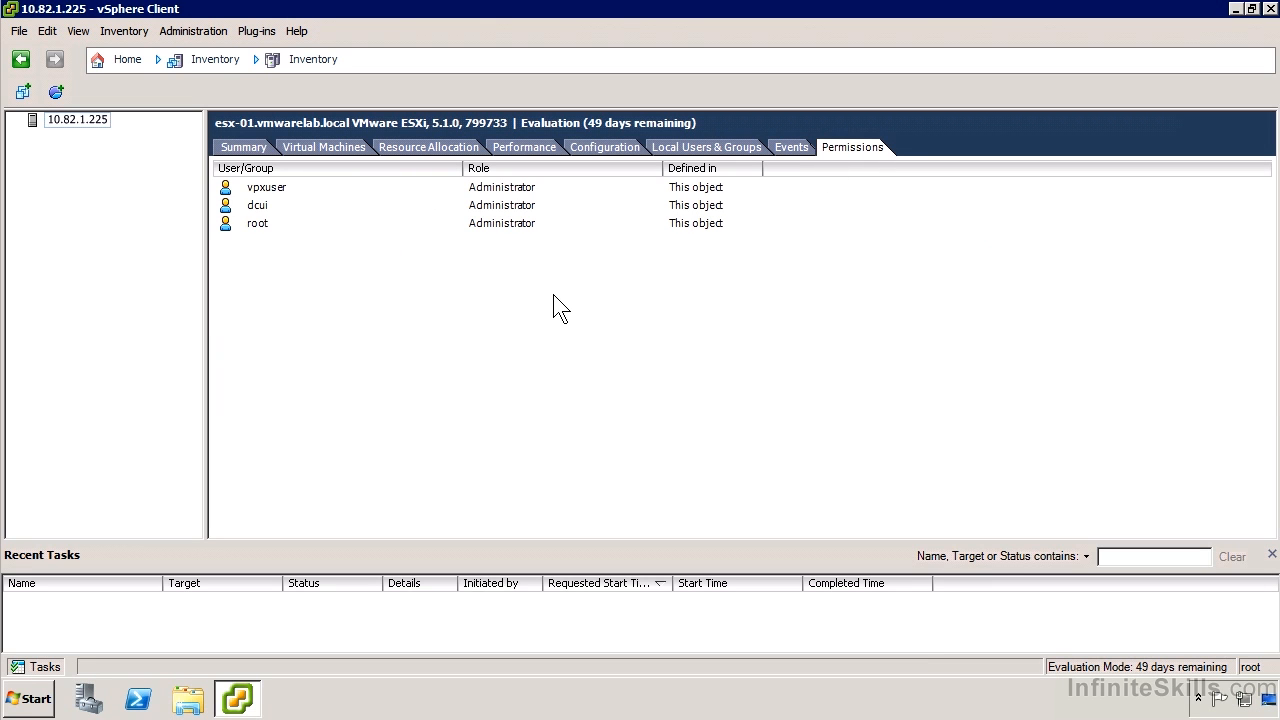
mouse_move(565, 297)
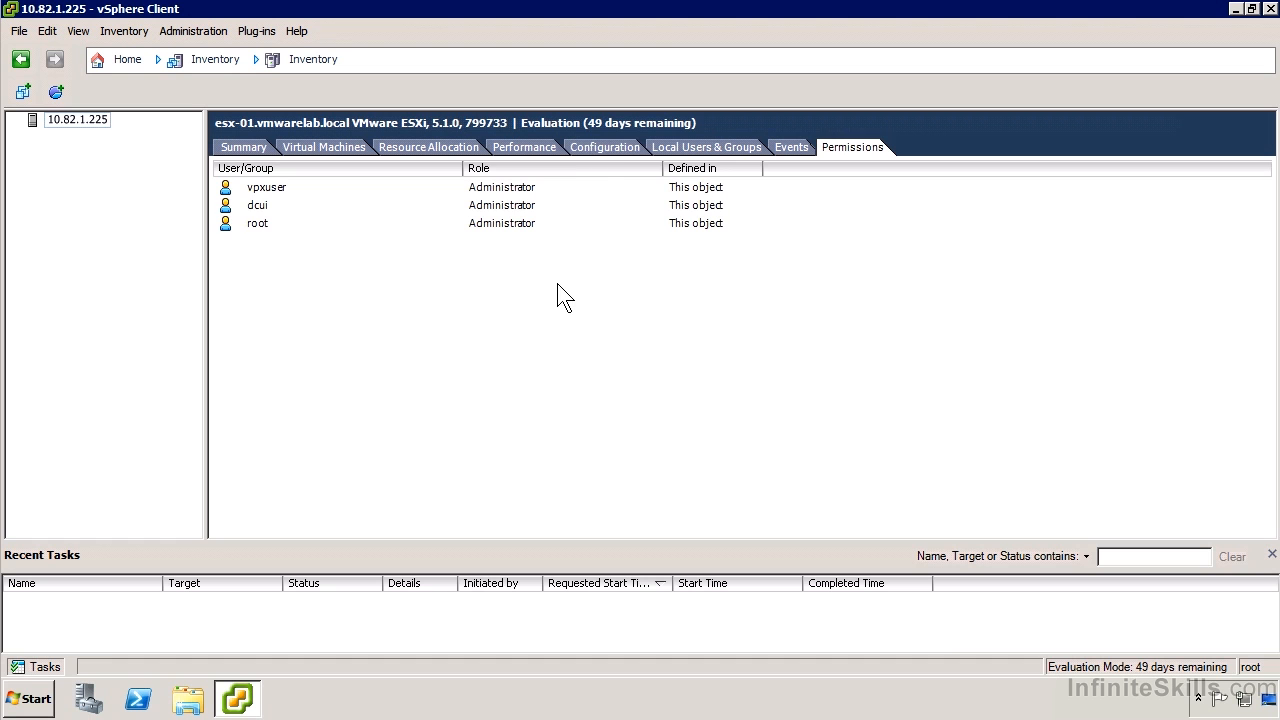
Browse datastore1 from Configuration > Storage and select 2K8R2-1.vmx in the 2K8R2-1 folder
click(604, 147)
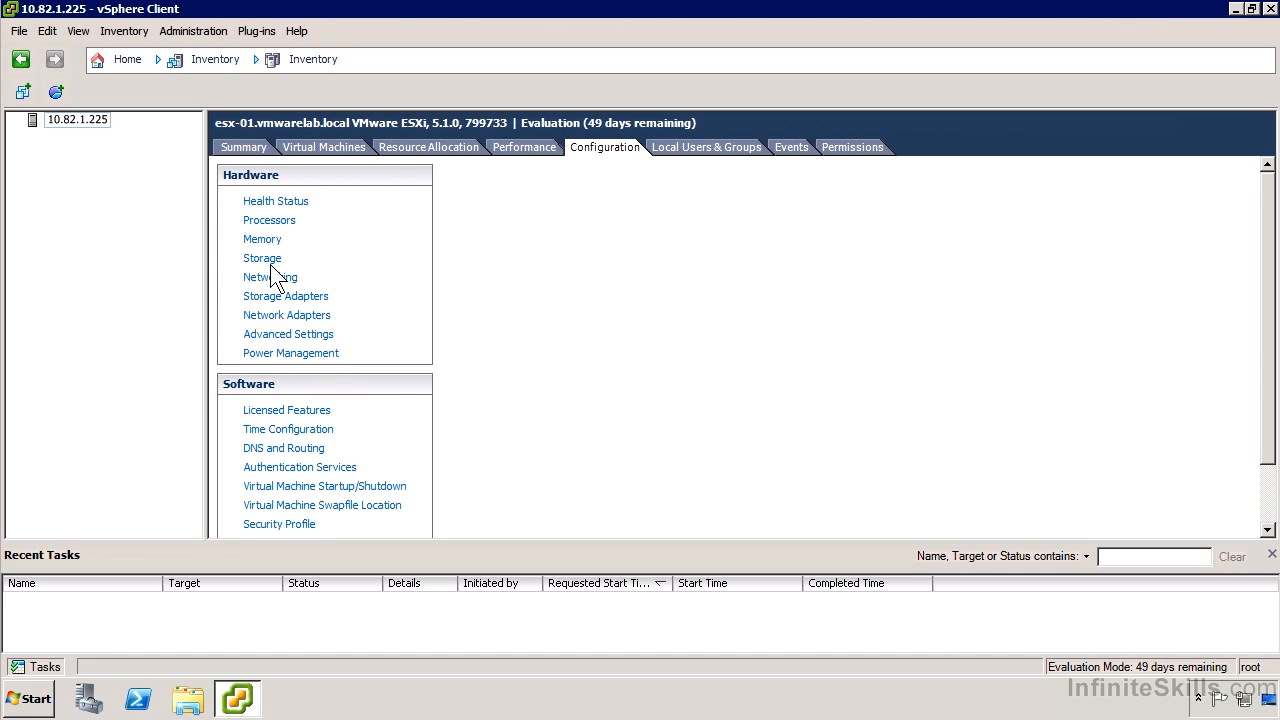
click(262, 258)
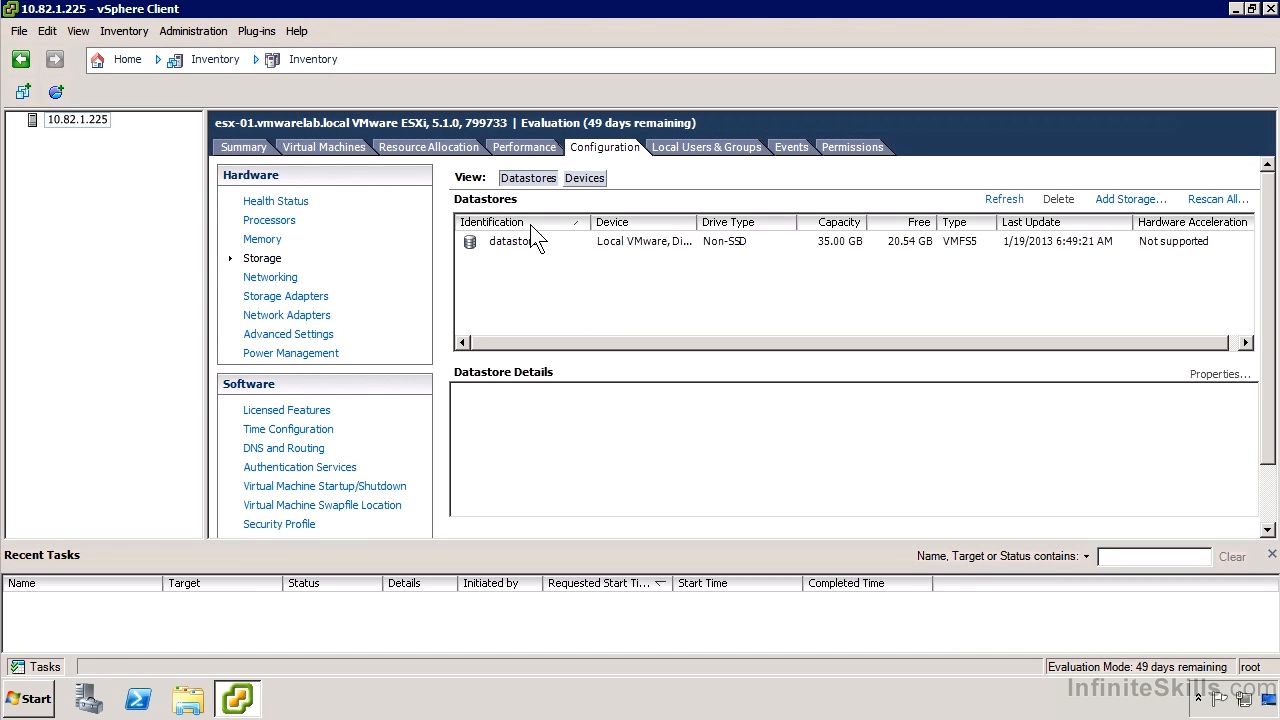
double_click(510, 241)
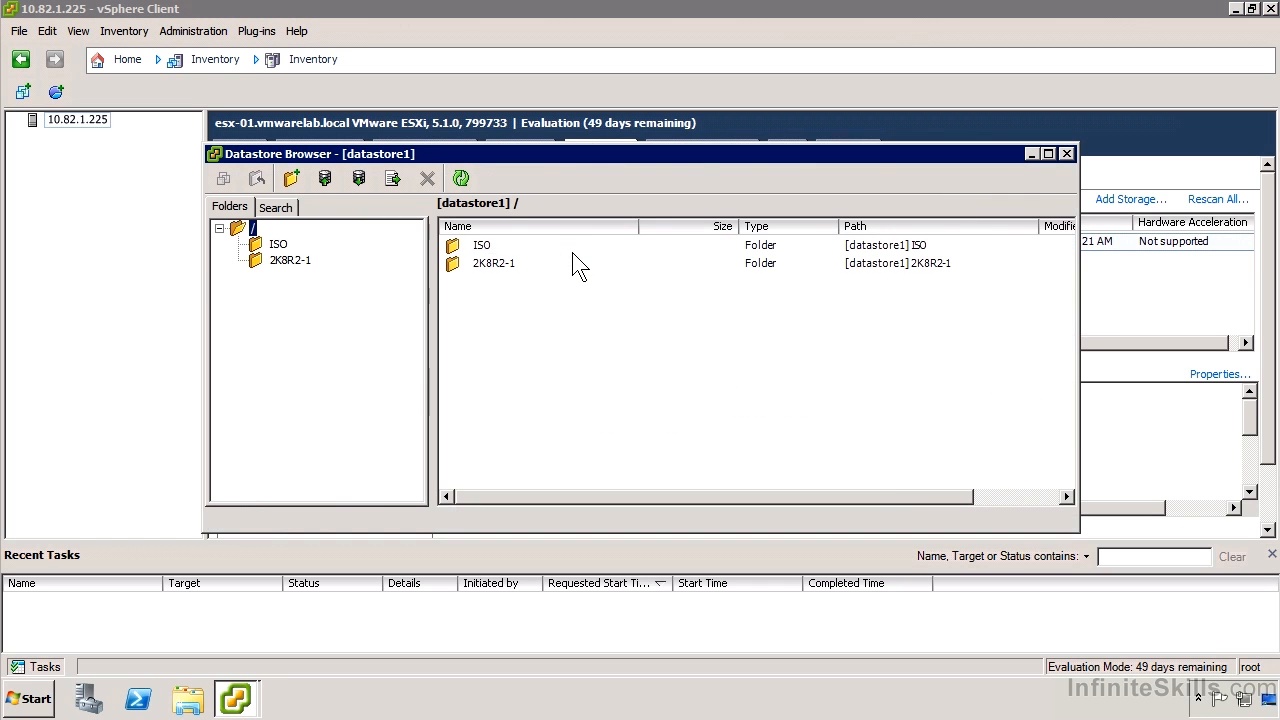
mouse_move(318, 265)
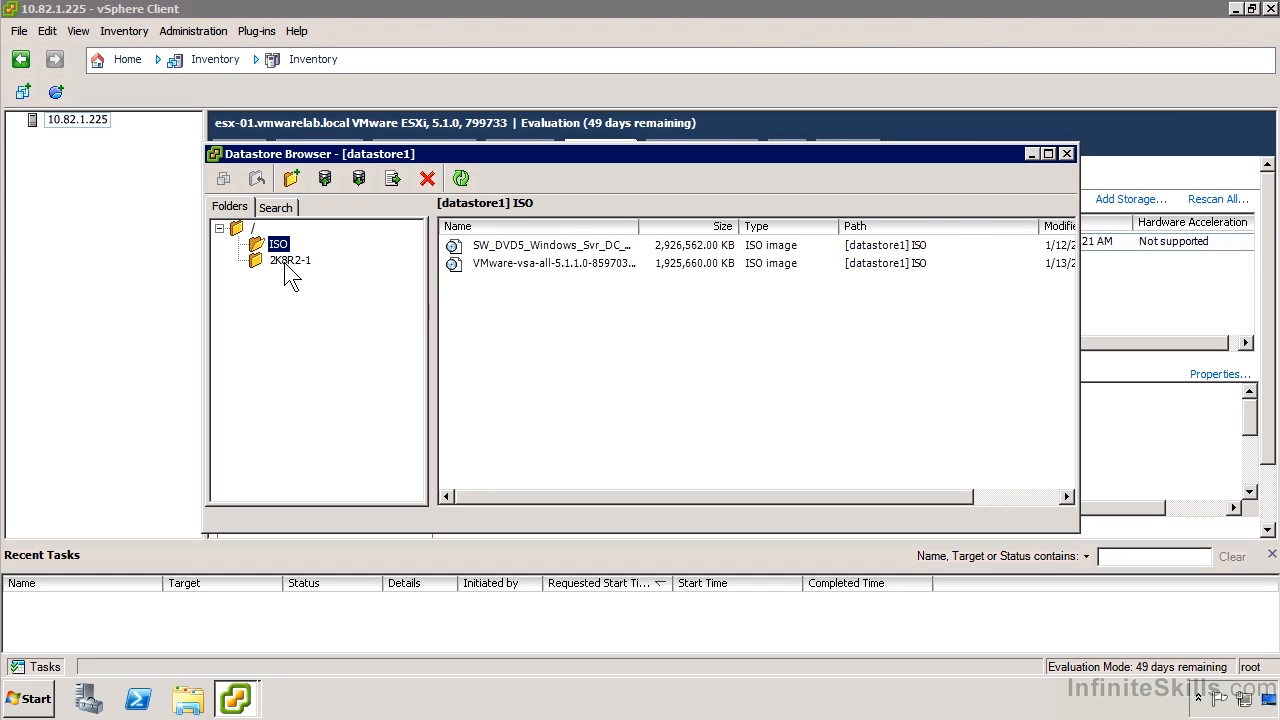
click(290, 260)
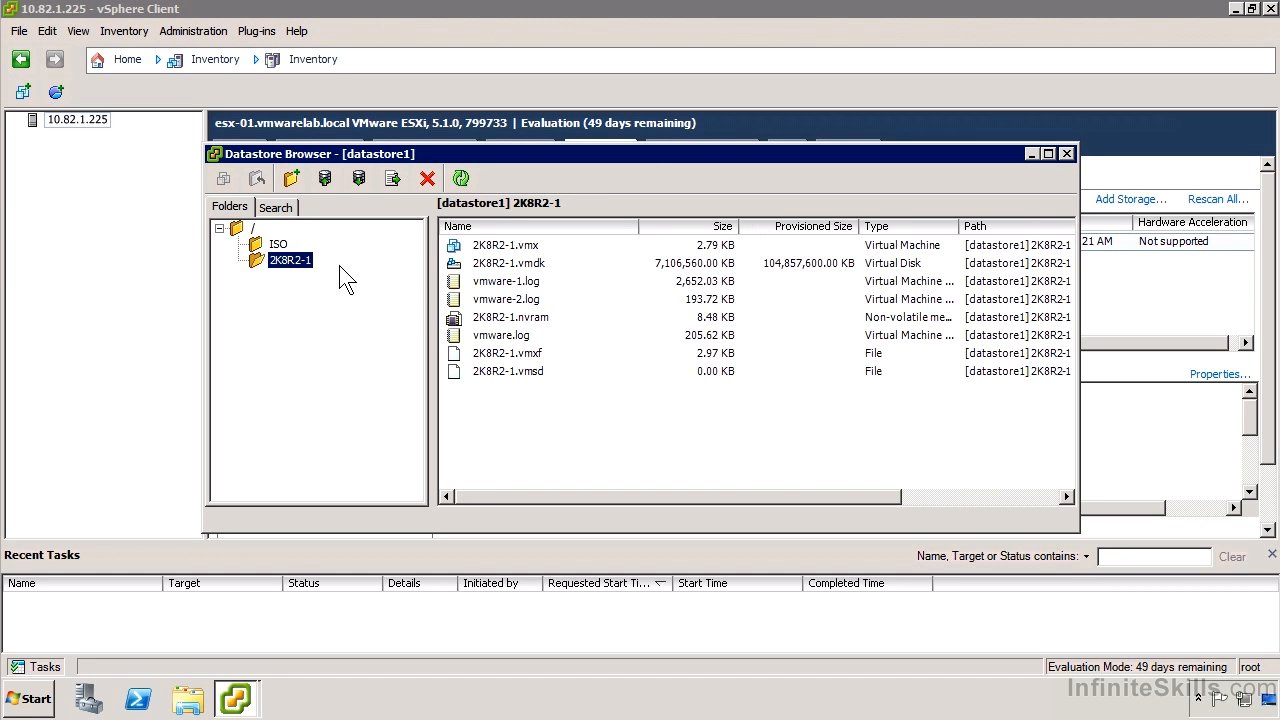
click(505, 245)
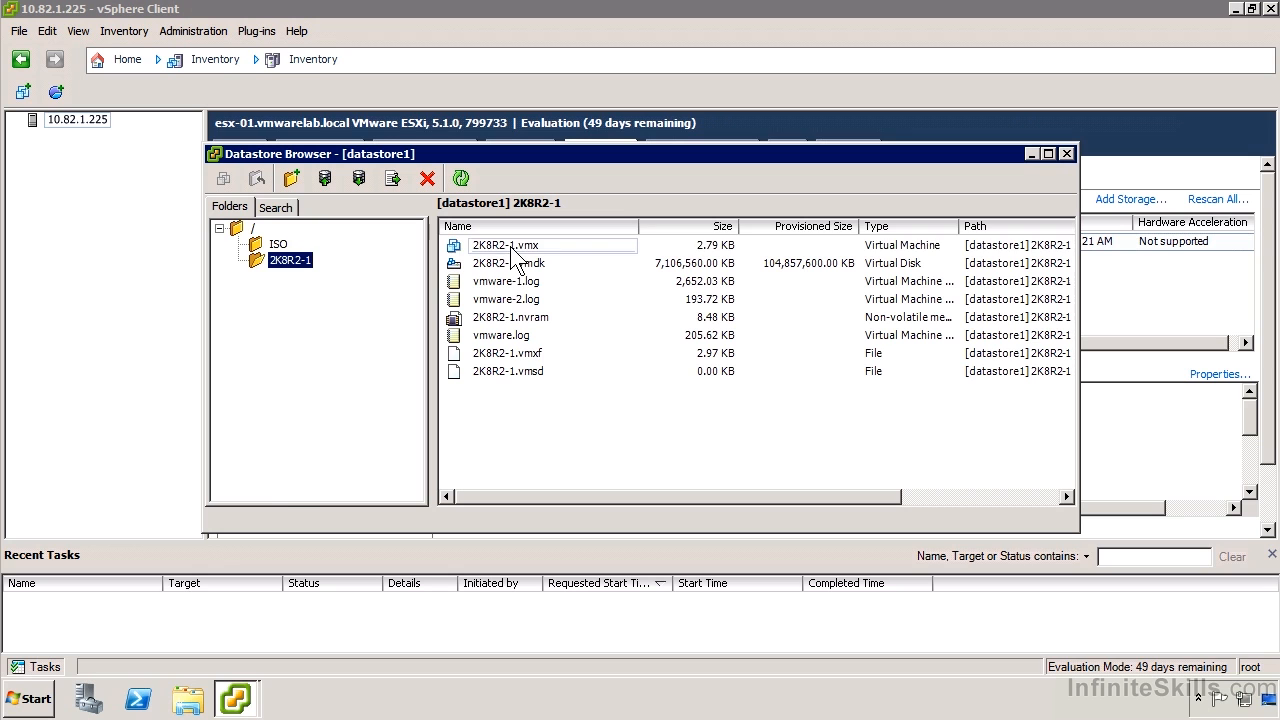
click(505, 245)
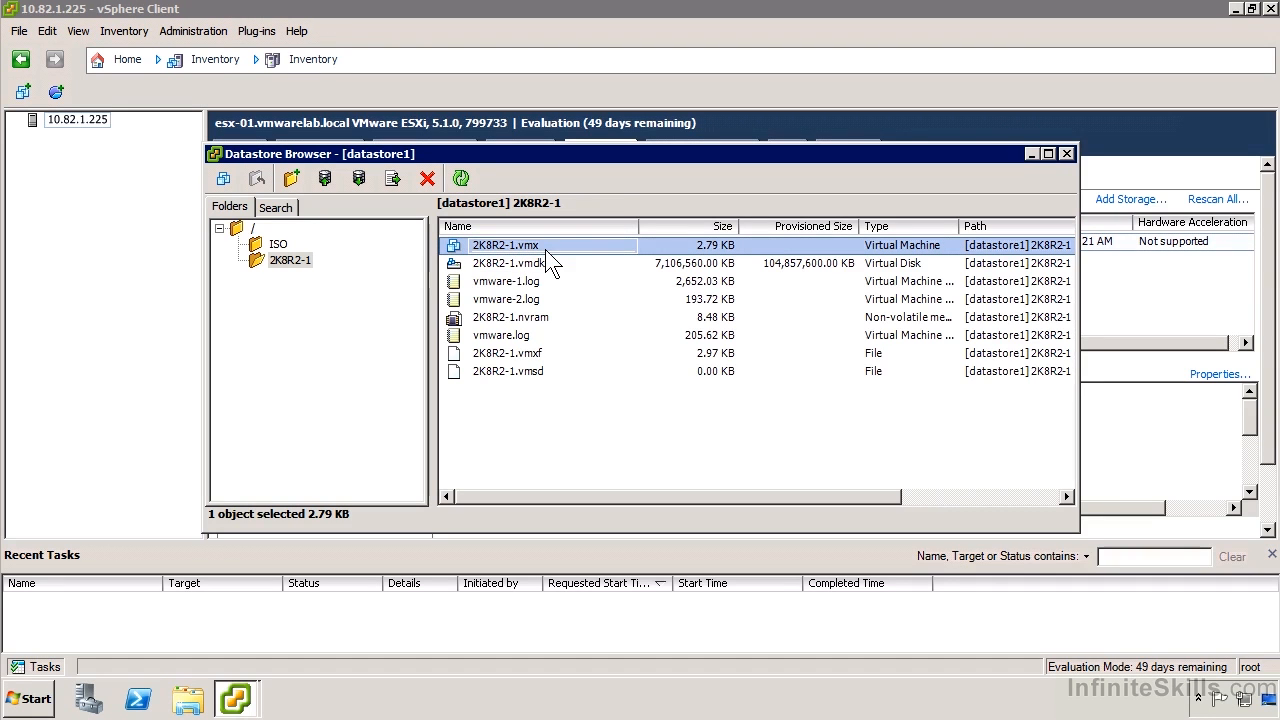
Add 2K8R2-1.vmx to inventory as 2K8R2-1 on host 10.82.1.225, then inspect the VM
right_click(505, 245)
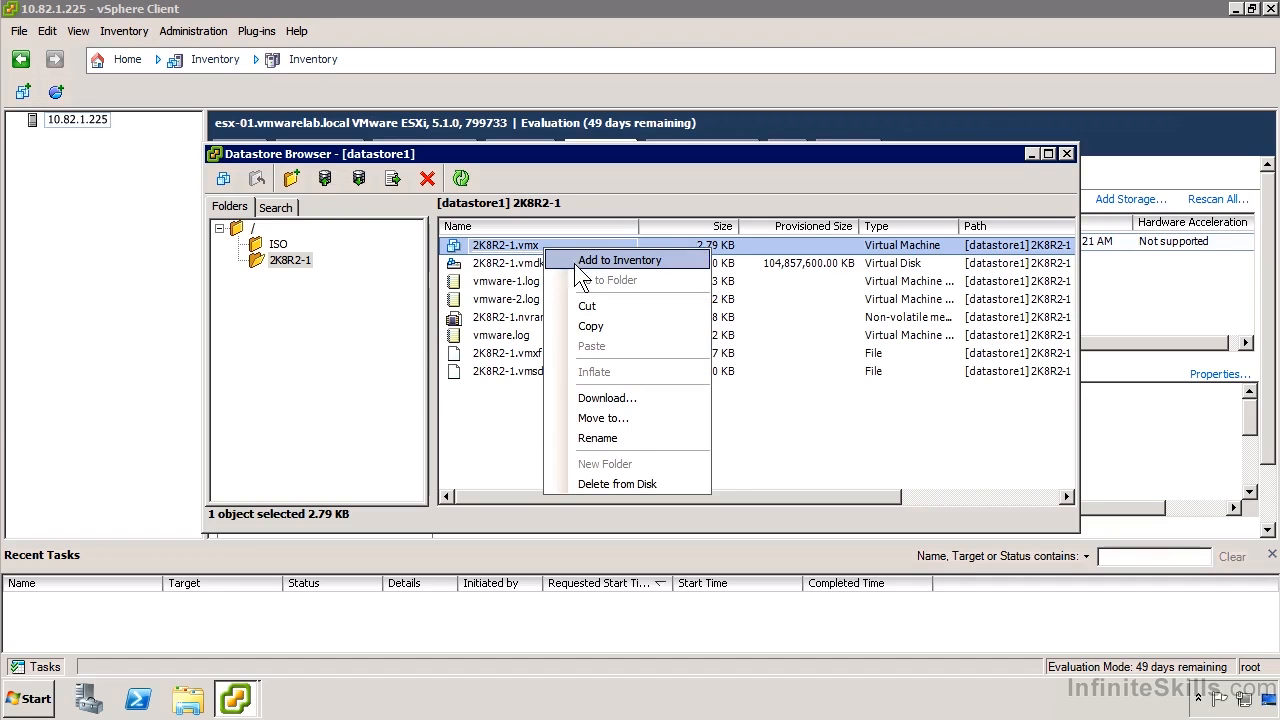
click(619, 260)
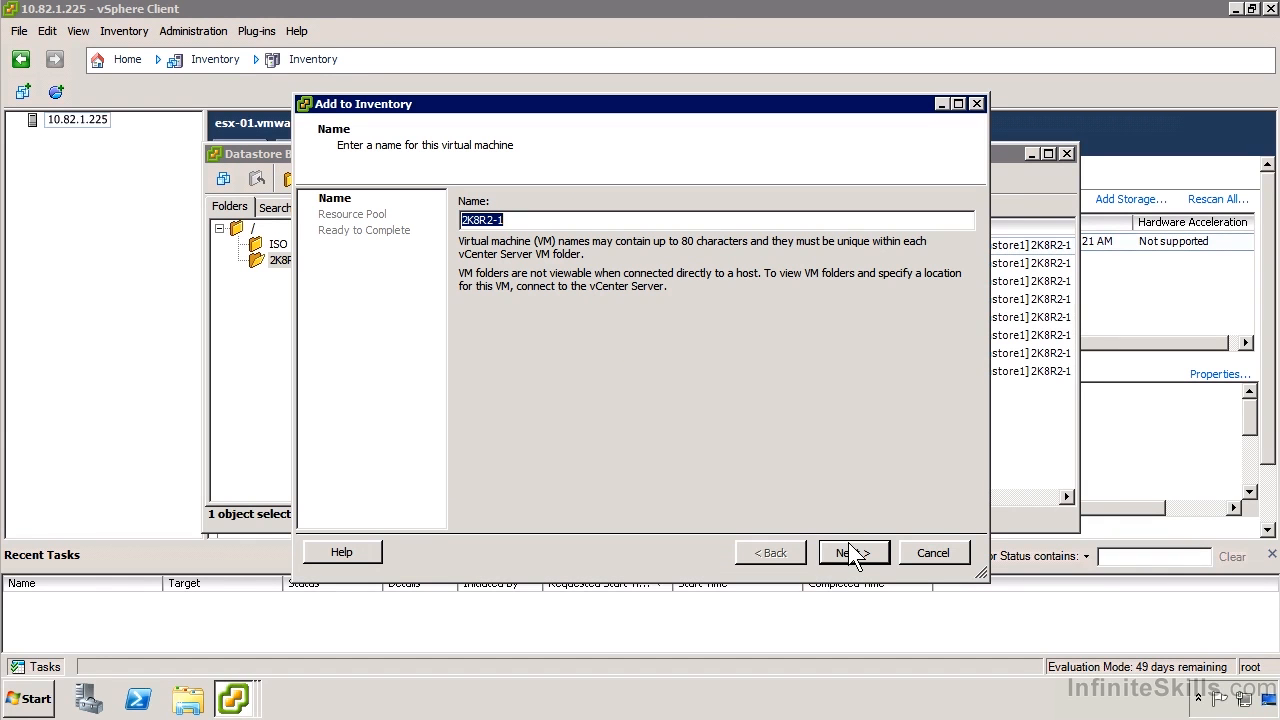
click(848, 552)
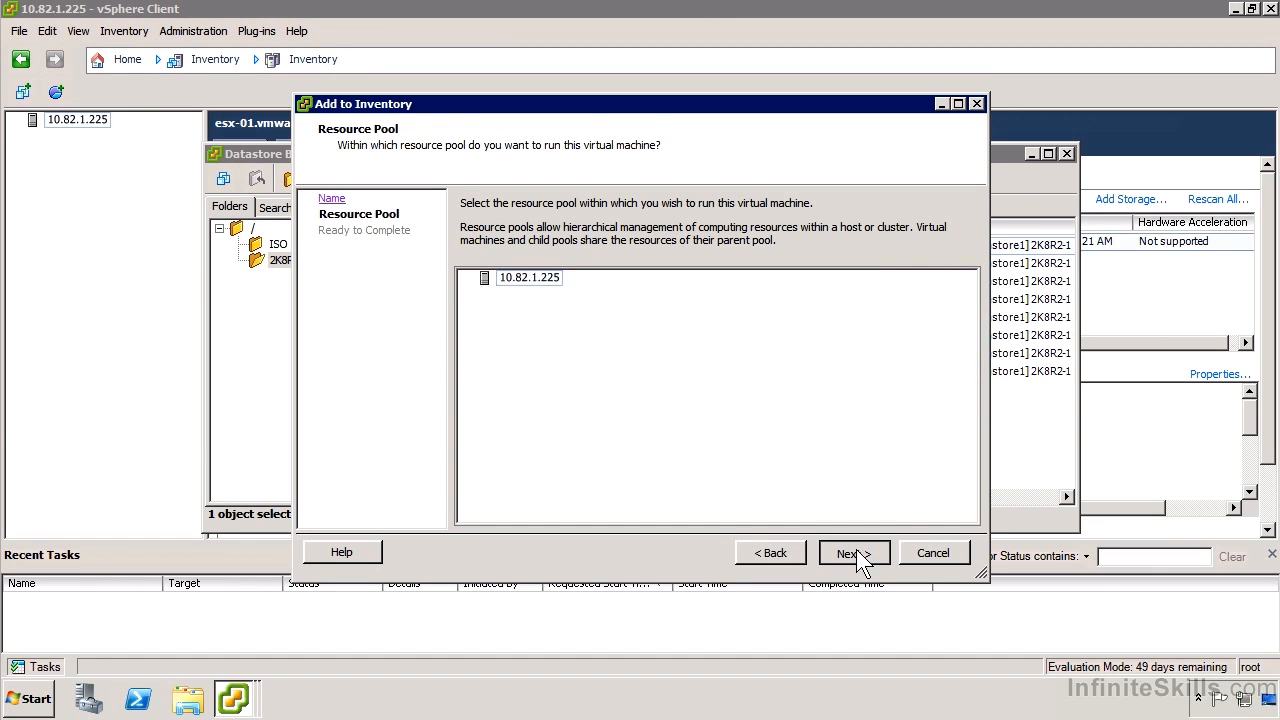
click(853, 553)
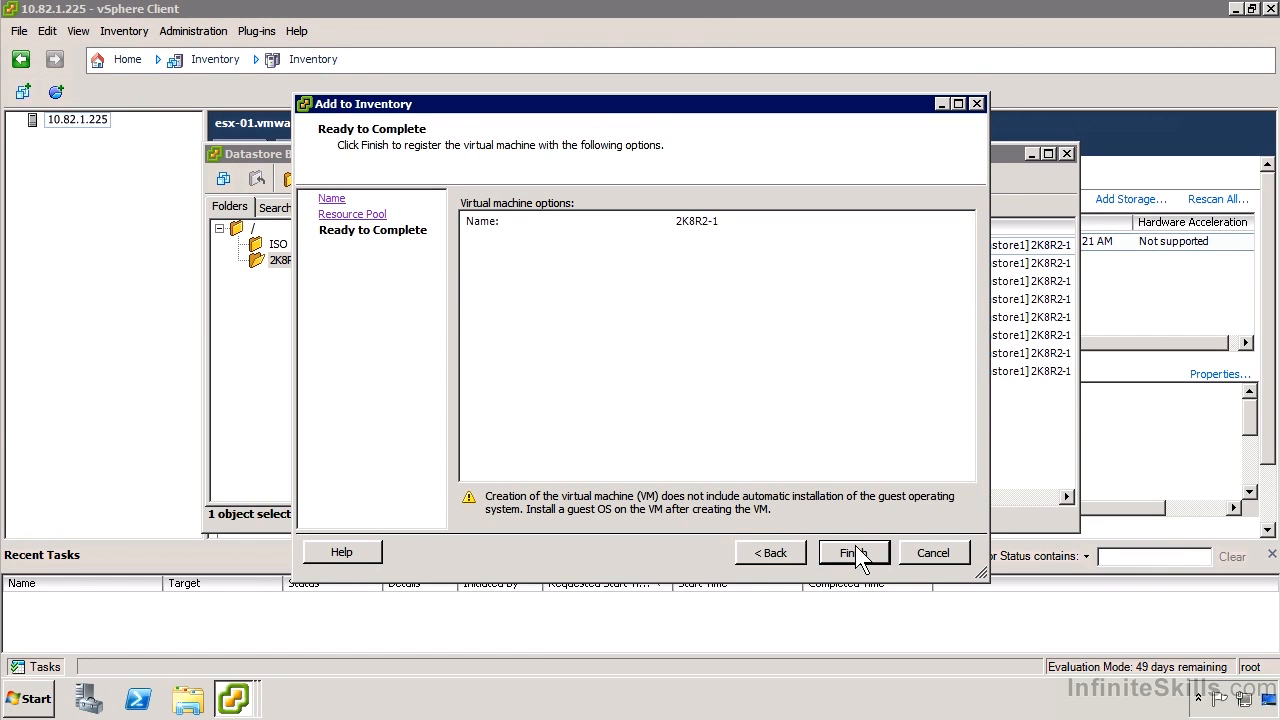
click(849, 553)
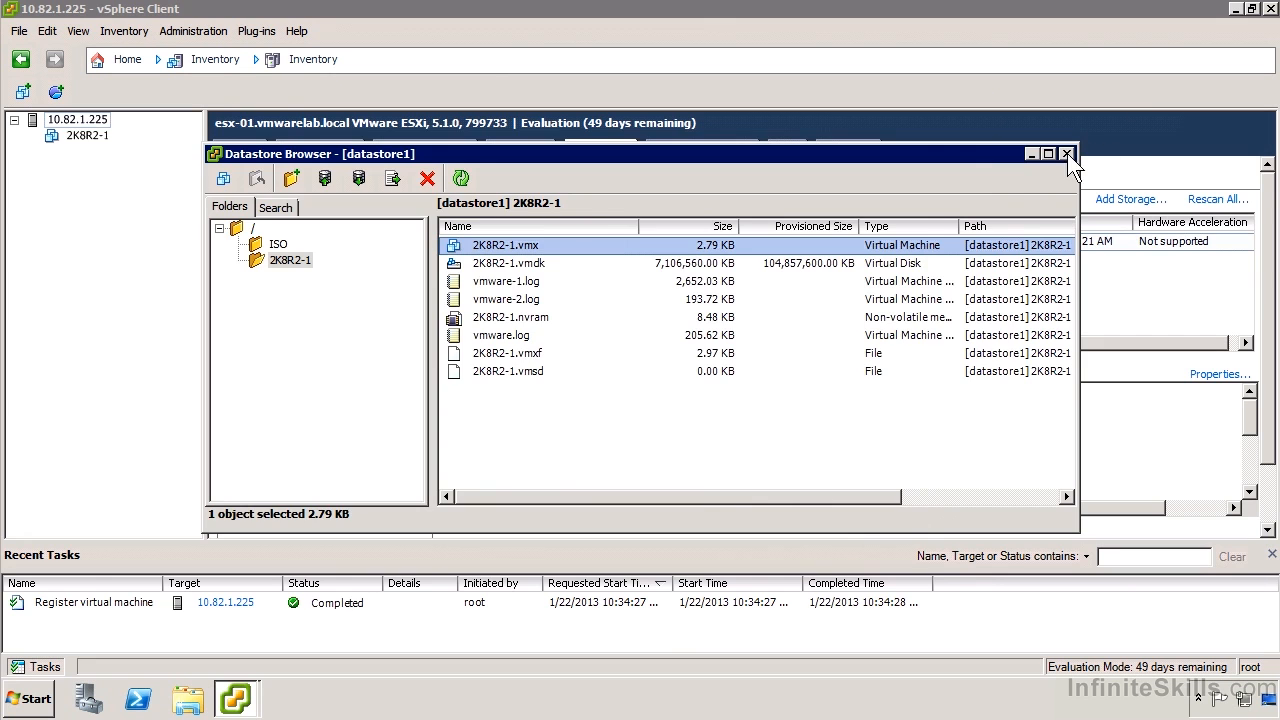
right_click(88, 135)
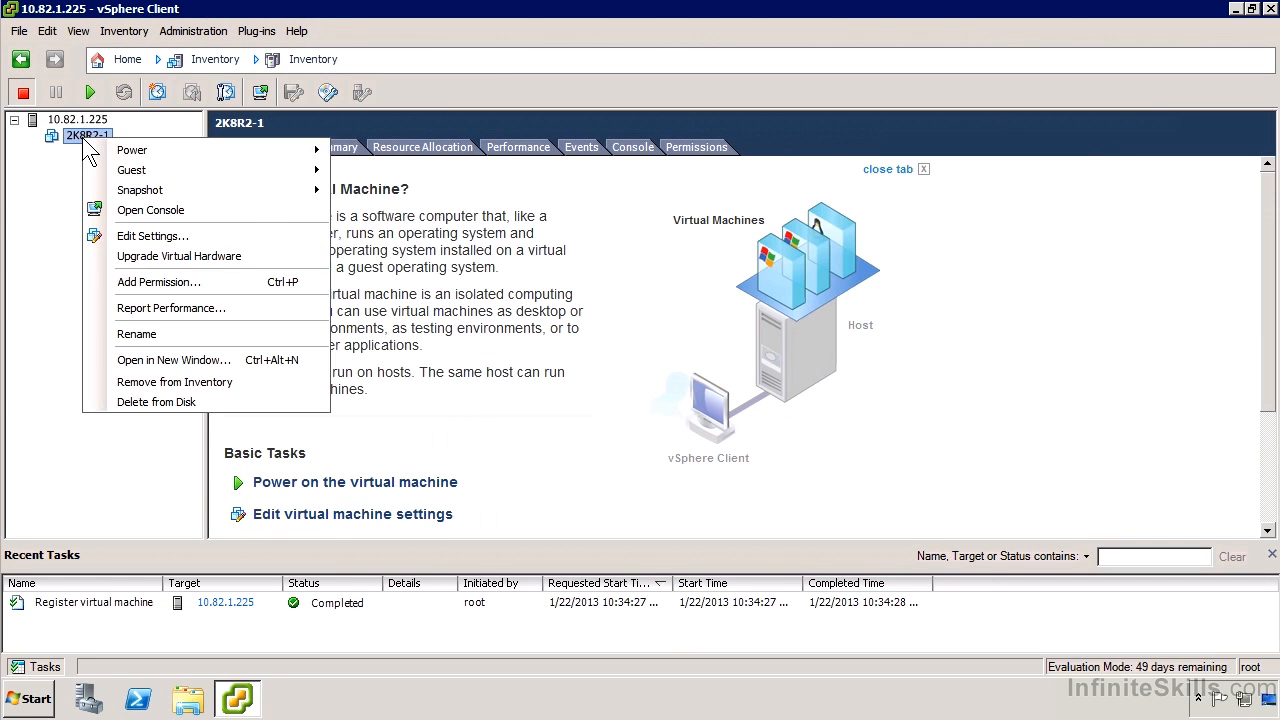
mouse_move(131, 149)
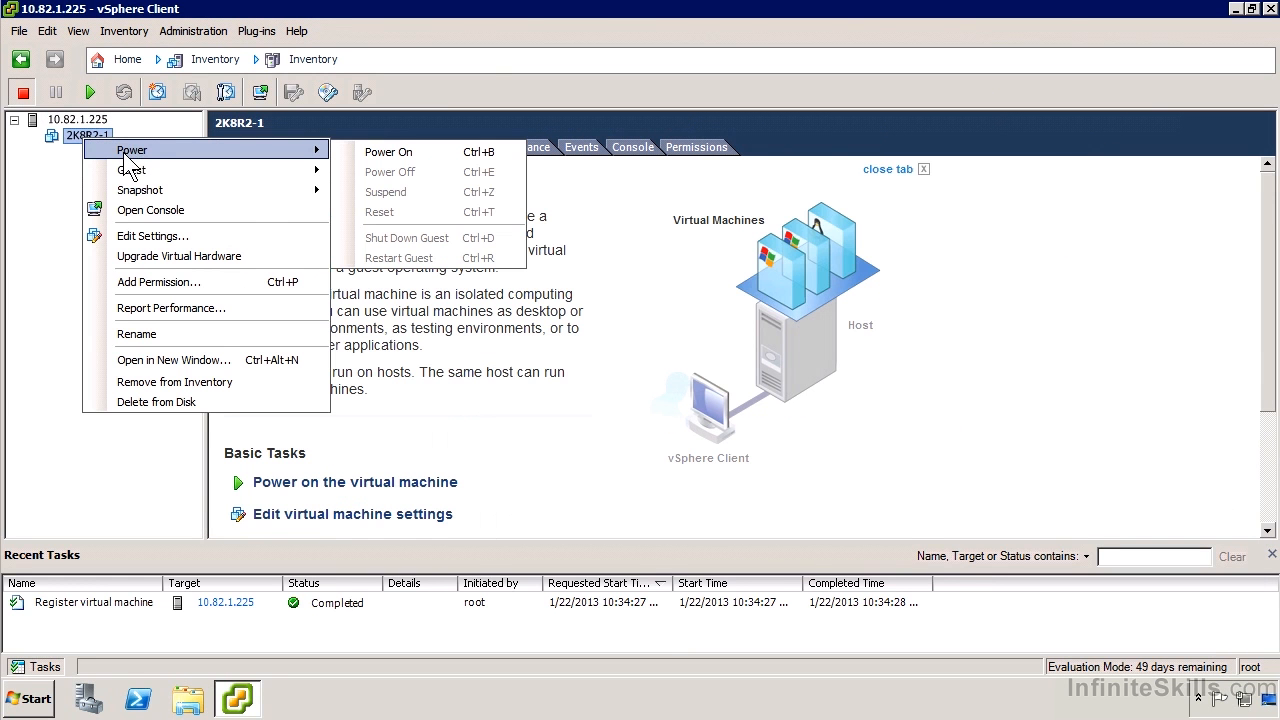
click(90, 185)
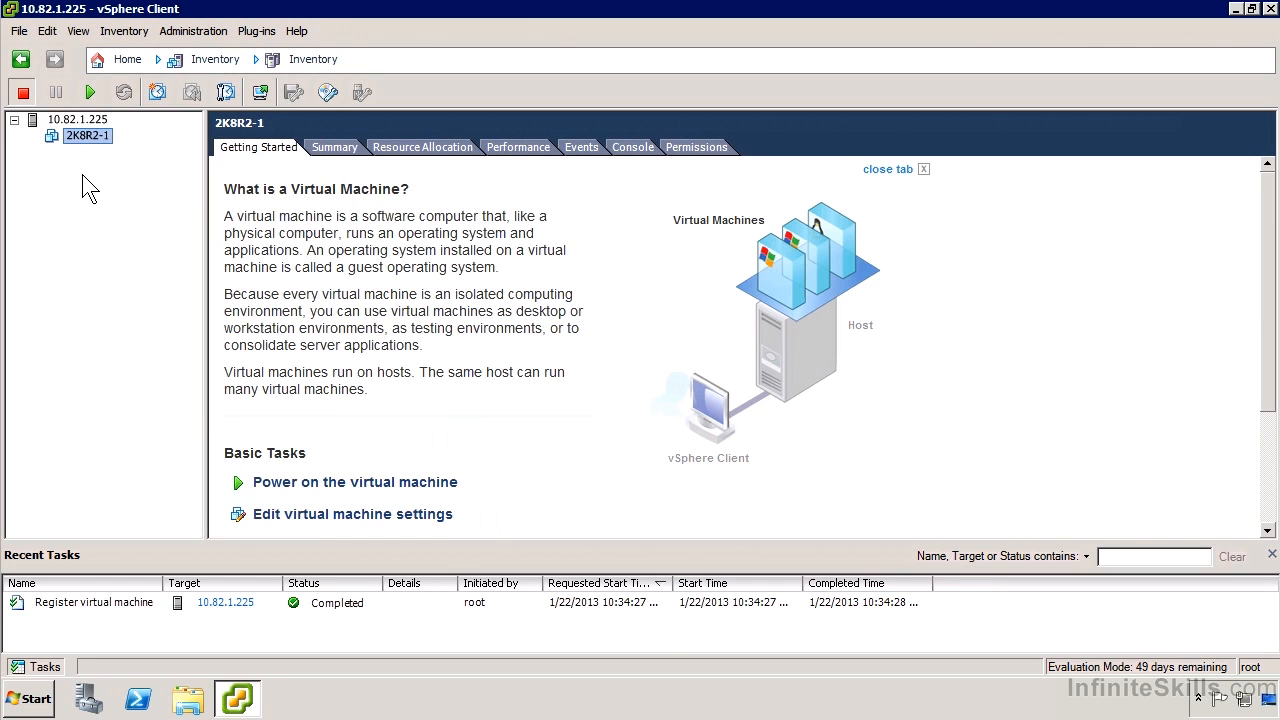